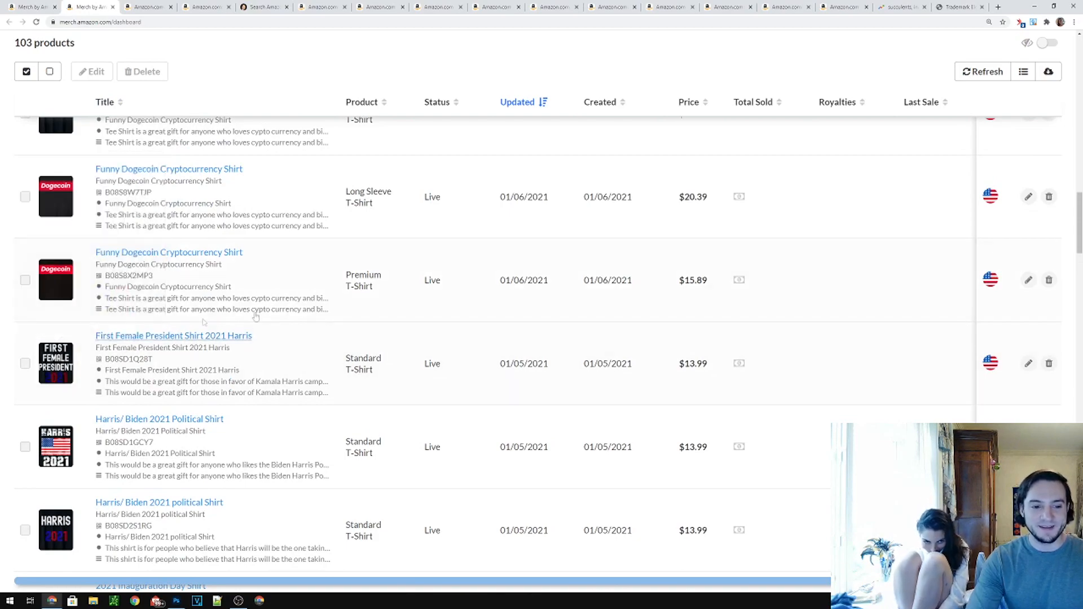
Review the First Female President and inauguration day shirt listings and the Google Trends comparison, ending on the Merch listings search tool
{"action": "left_click", "coordinate": [174, 336]}
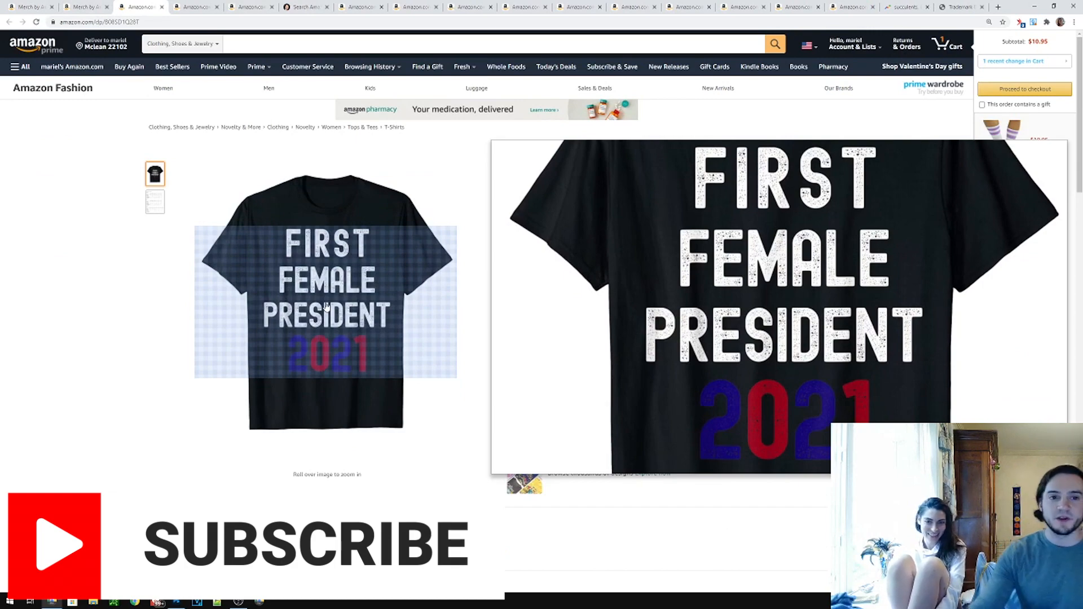
{"action": "left_click", "coordinate": [306, 6]}
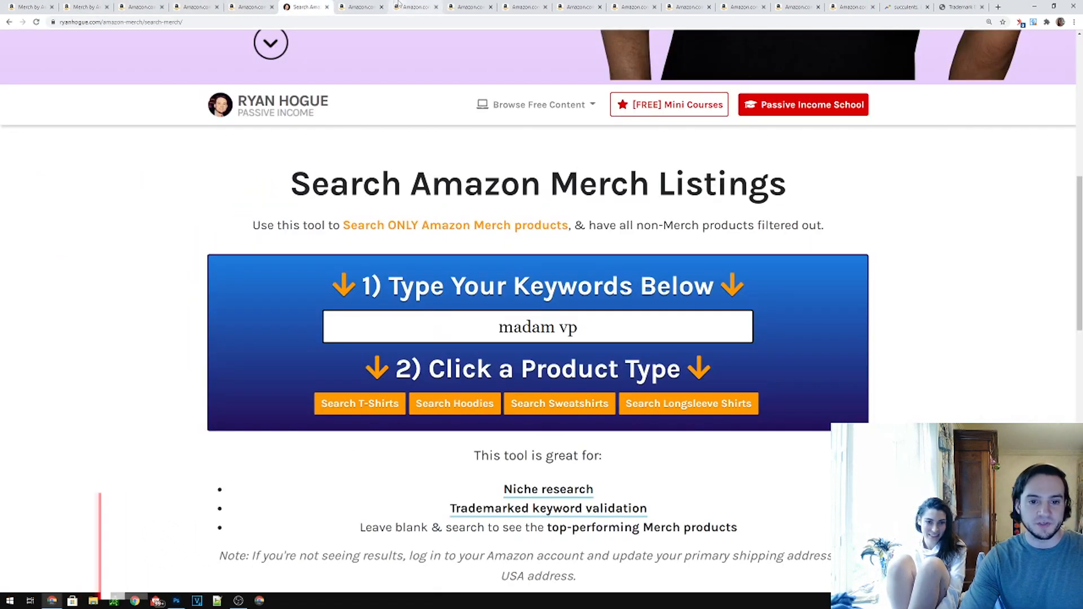
{"action": "left_click", "coordinate": [525, 7]}
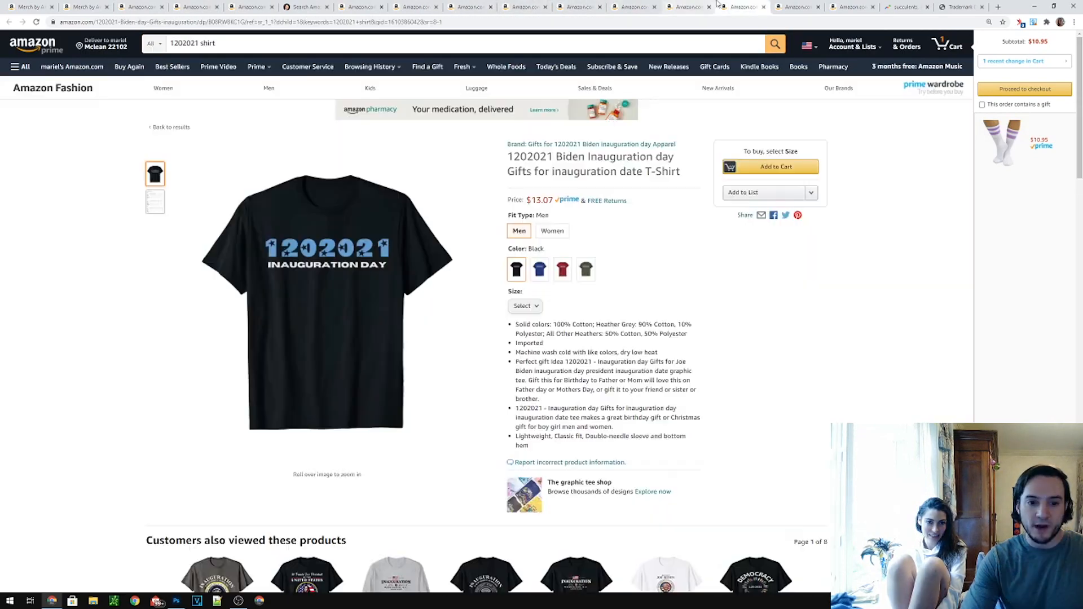
{"action": "left_click", "coordinate": [905, 7]}
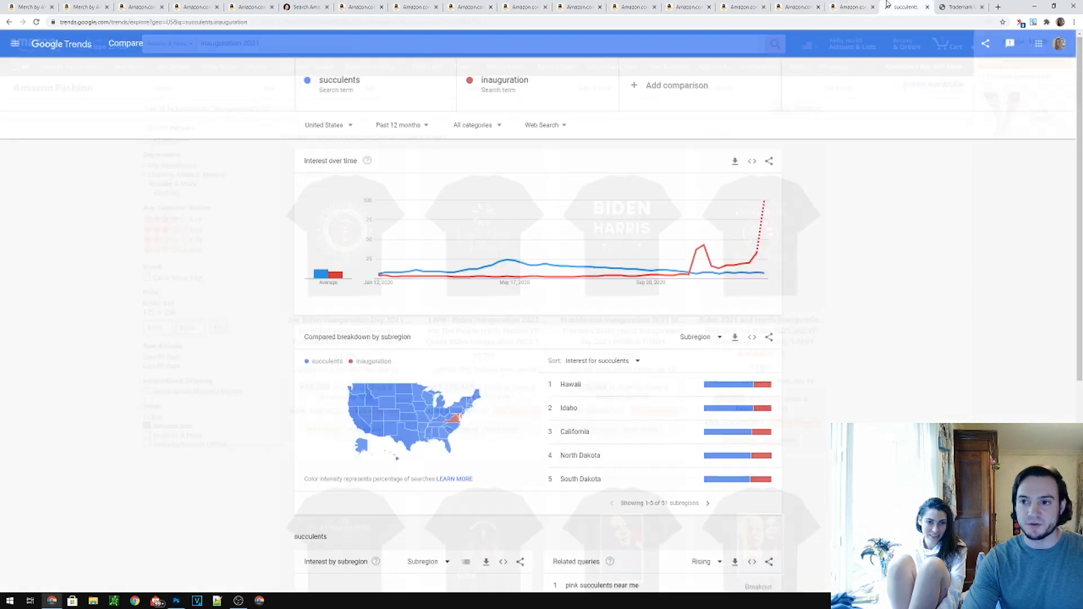
{"action": "left_click", "coordinate": [359, 7]}
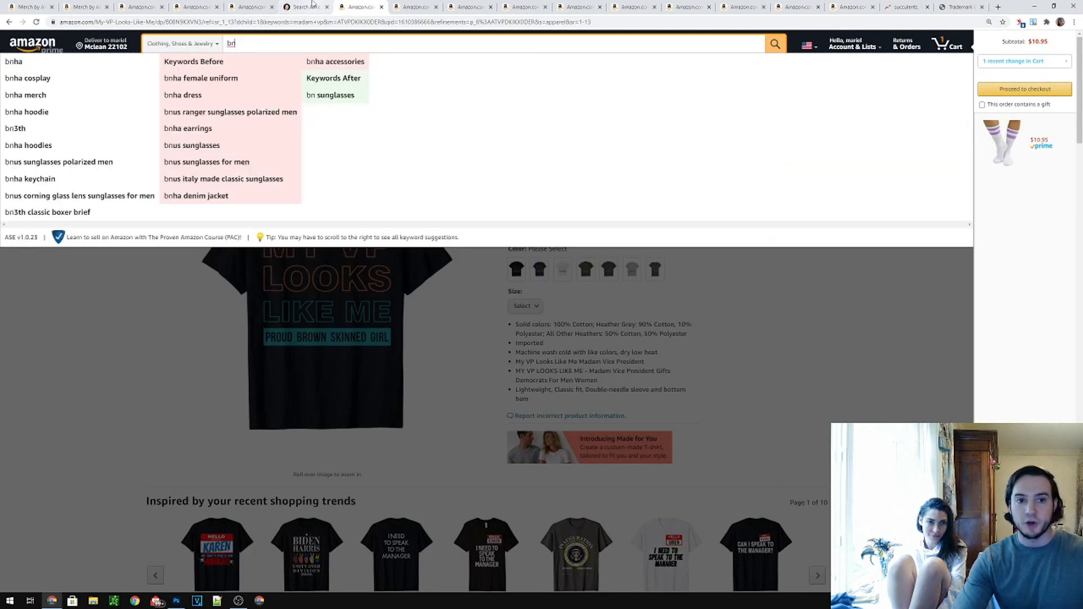
{"action": "left_click", "coordinate": [304, 7]}
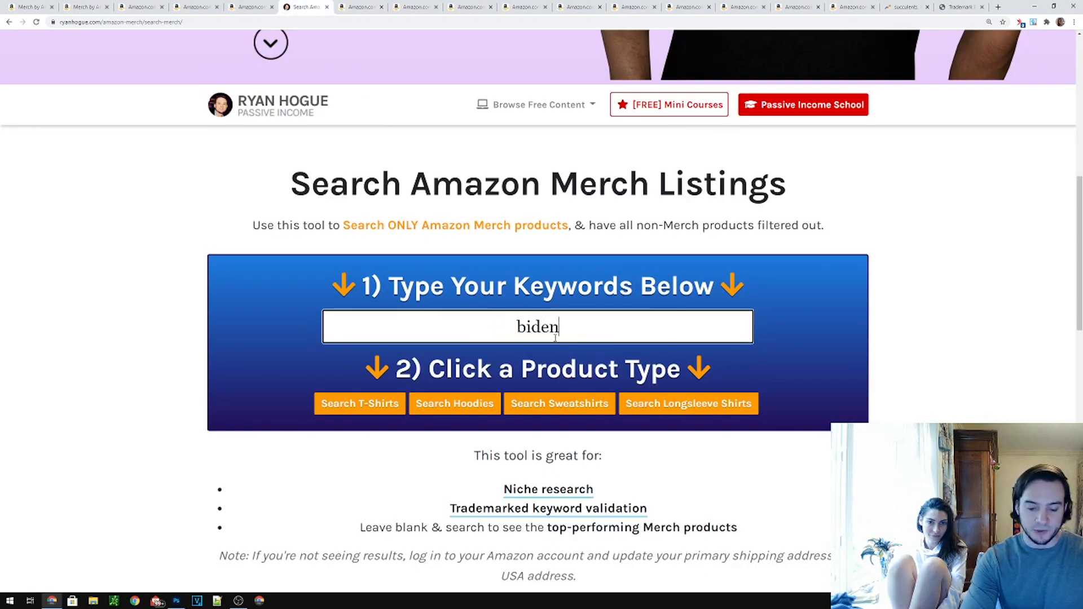
Search Merch T-shirts for the keywords biden harris inauguration
{"action": "type", "text": "inauguration"}
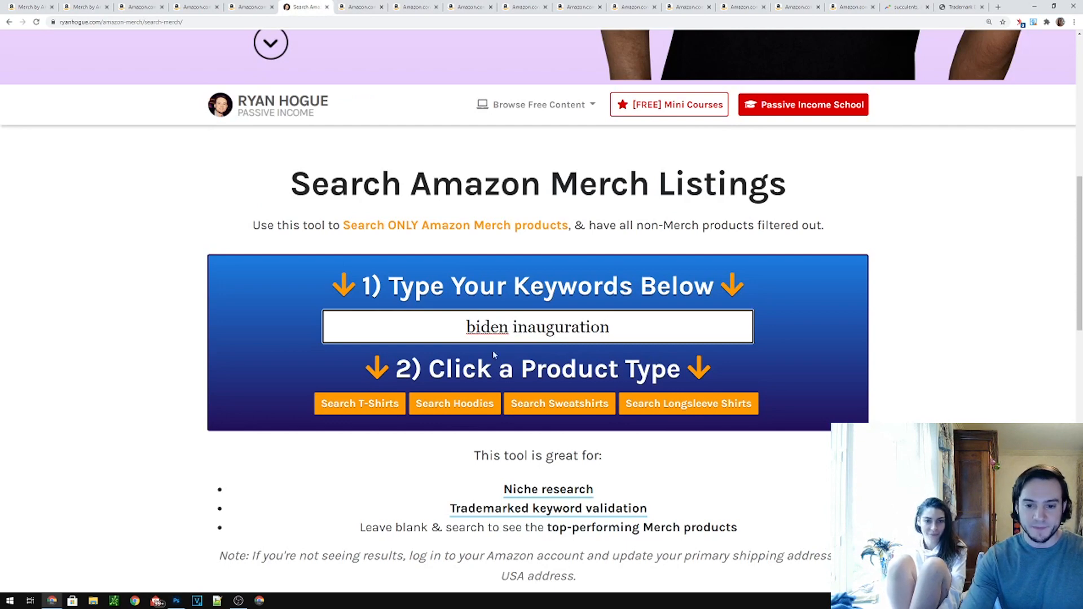
{"action": "left_click", "coordinate": [515, 327]}
{"action": "type", "text": " harris"}
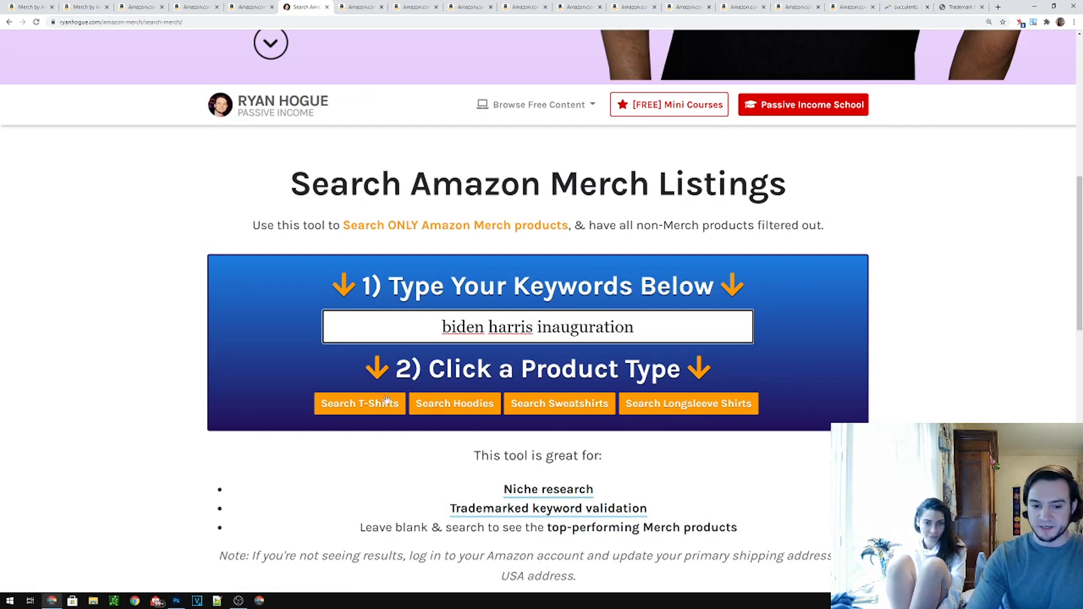
{"action": "left_click", "coordinate": [359, 403]}
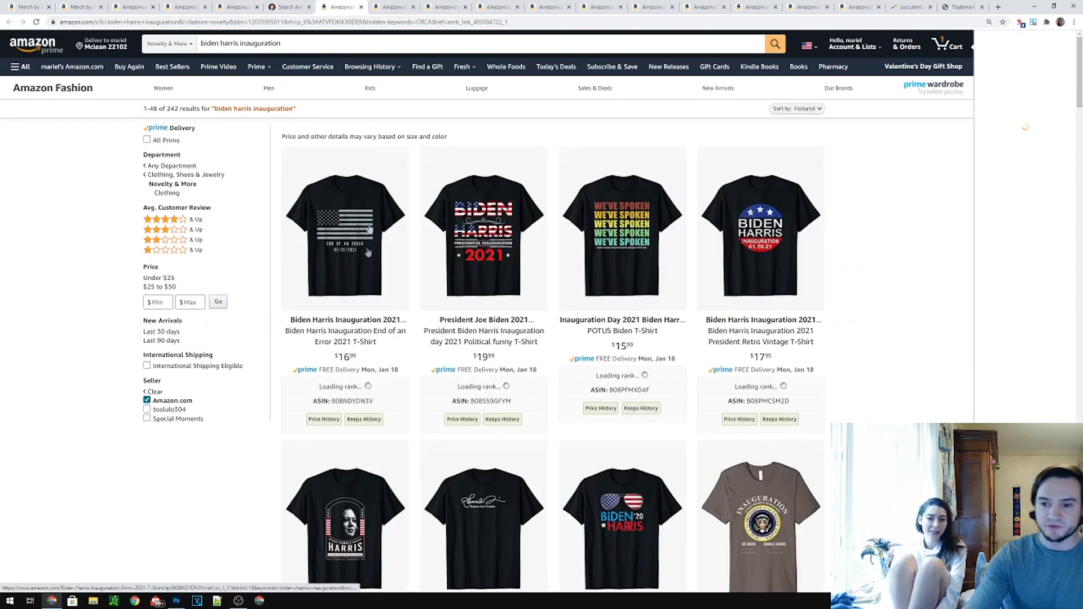
Scroll down through the biden harris inauguration T-shirt results
{"action": "scroll", "scroll_direction": "down", "scroll_amount": 3}
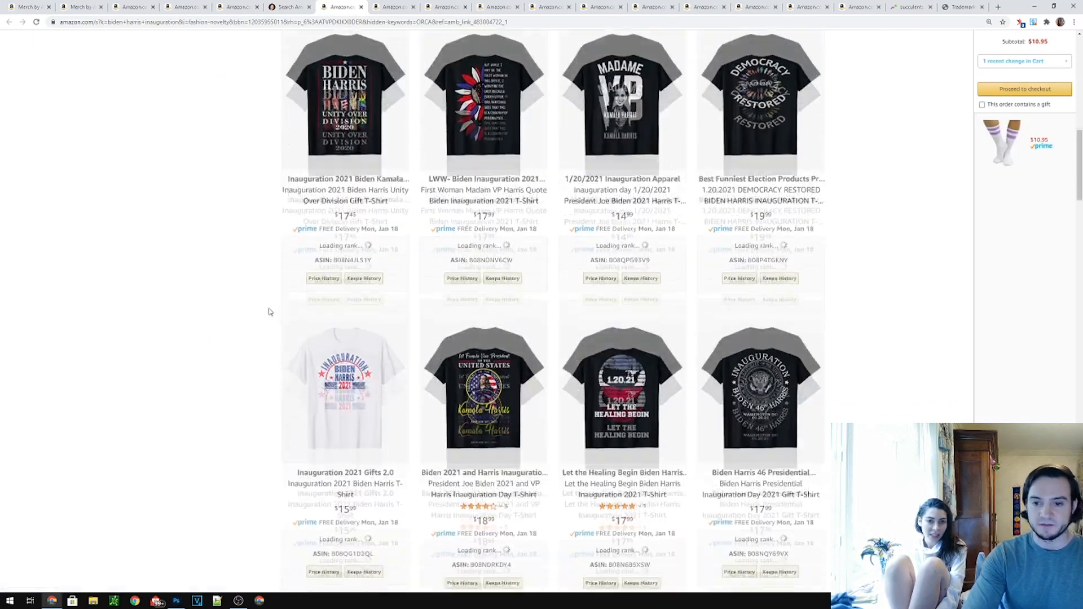
{"action": "scroll", "scroll_direction": "down", "scroll_amount": 3}
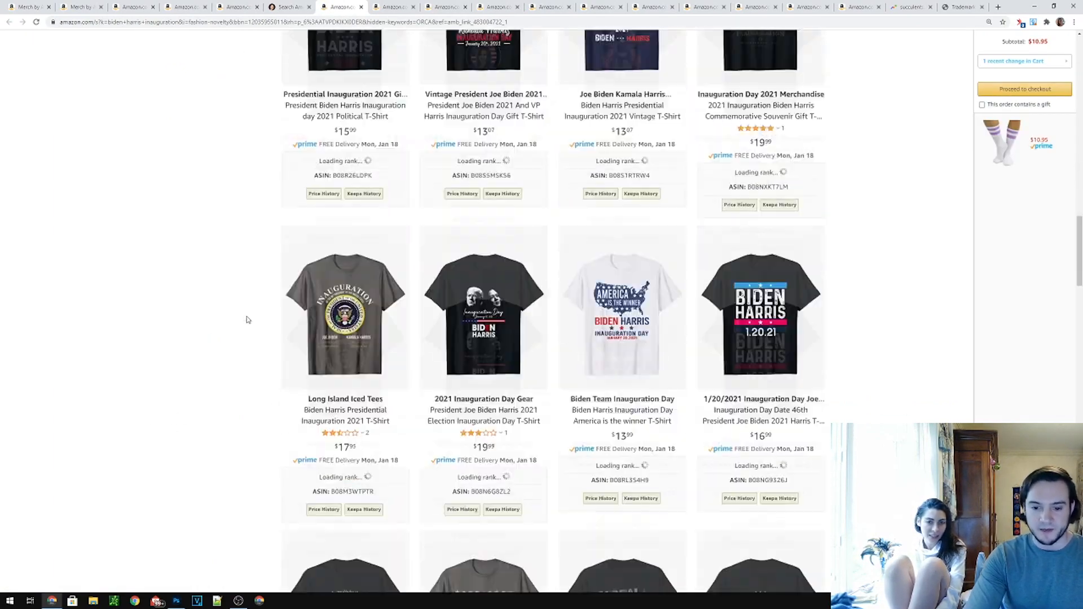
{"action": "scroll", "scroll_direction": "down", "scroll_amount": 3}
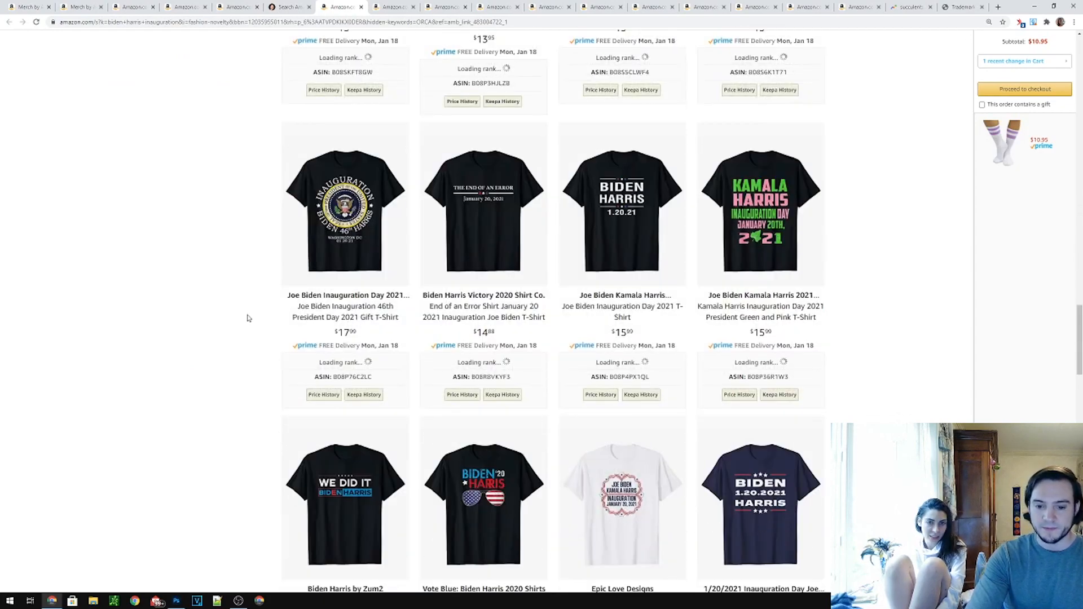
{"action": "scroll", "scroll_direction": "down", "scroll_amount": 3}
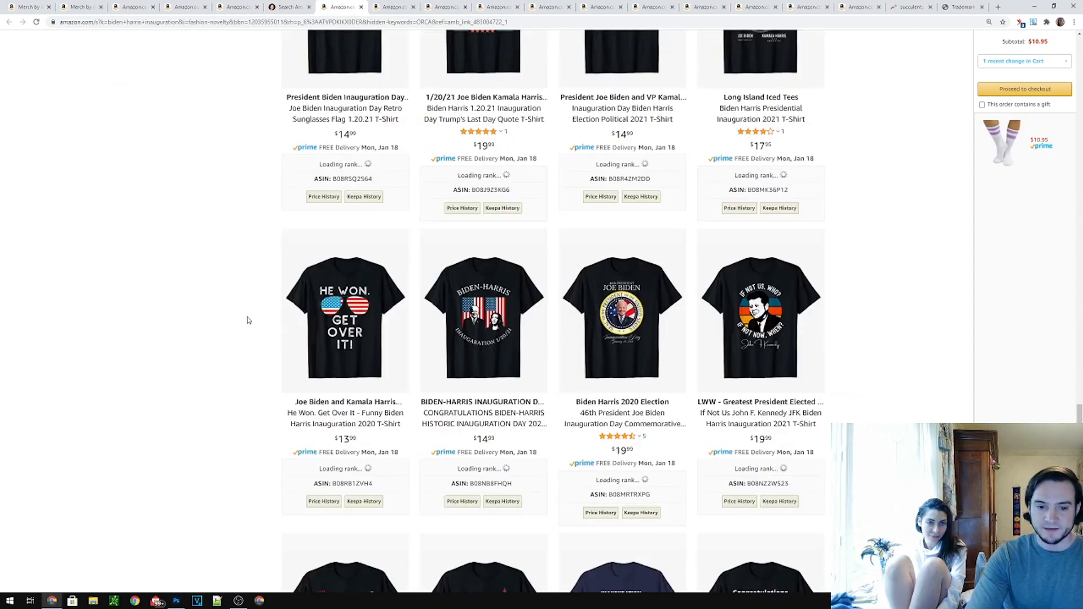
{"action": "scroll", "scroll_direction": "down", "scroll_amount": 3}
{"action": "type", "text": "photo"}
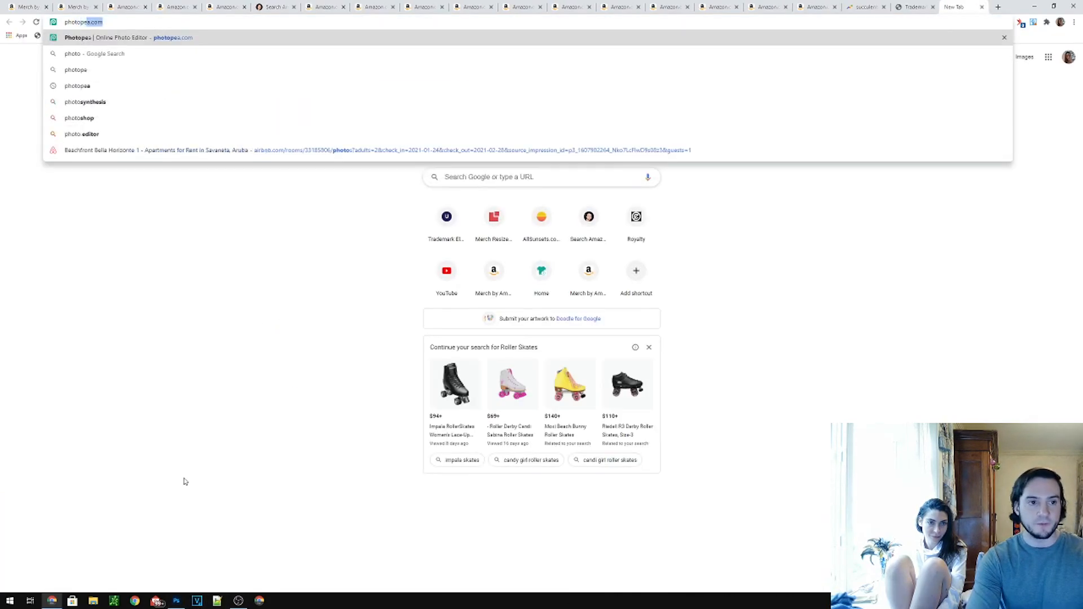
Check the 4500×5400 canvas size, add a new layer and fill it solid black
{"action": "key", "text": "Enter"}
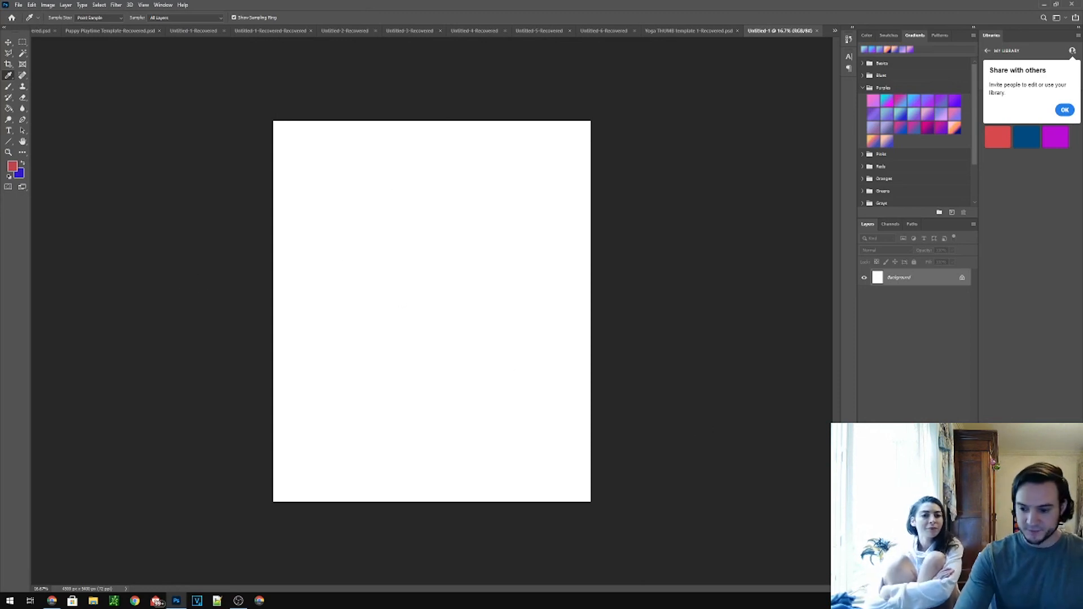
{"action": "mouse_move", "coordinate": [123, 59]}
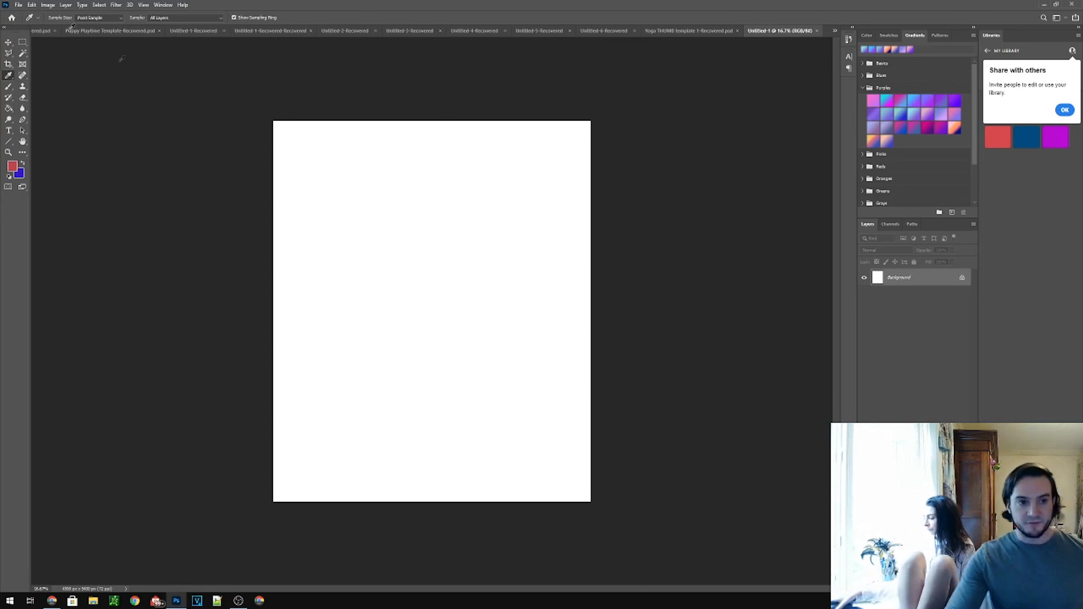
{"action": "left_click", "coordinate": [59, 75]}
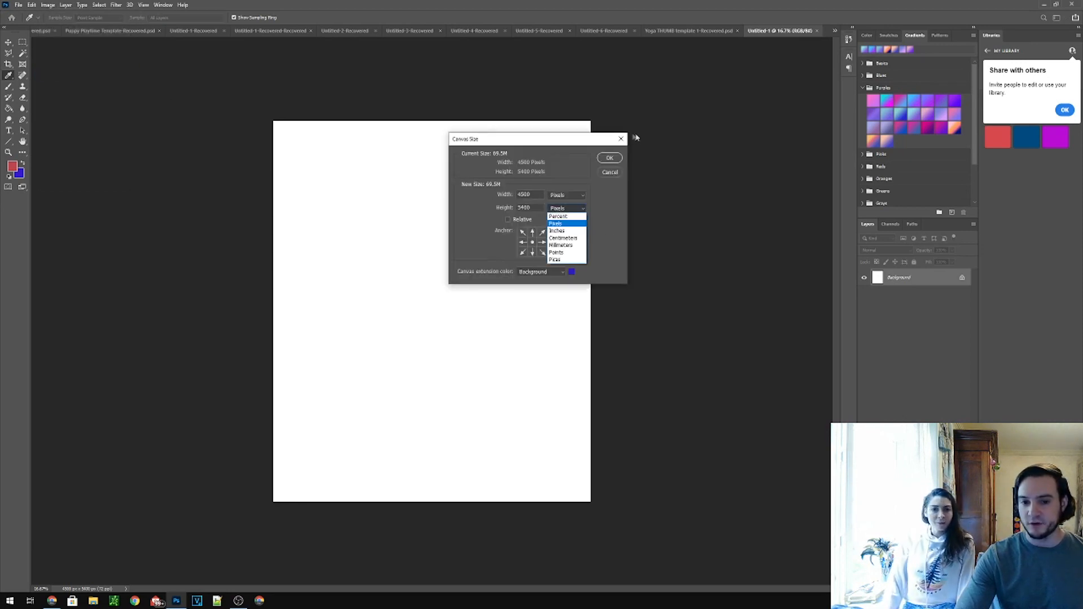
{"action": "left_click", "coordinate": [609, 172]}
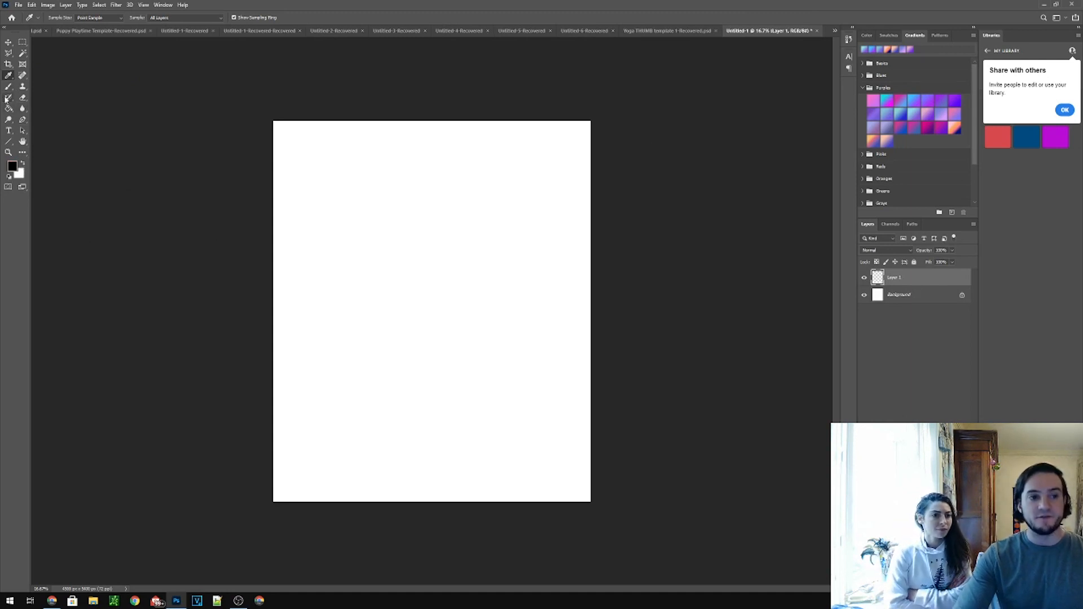
{"action": "left_click", "coordinate": [431, 311]}
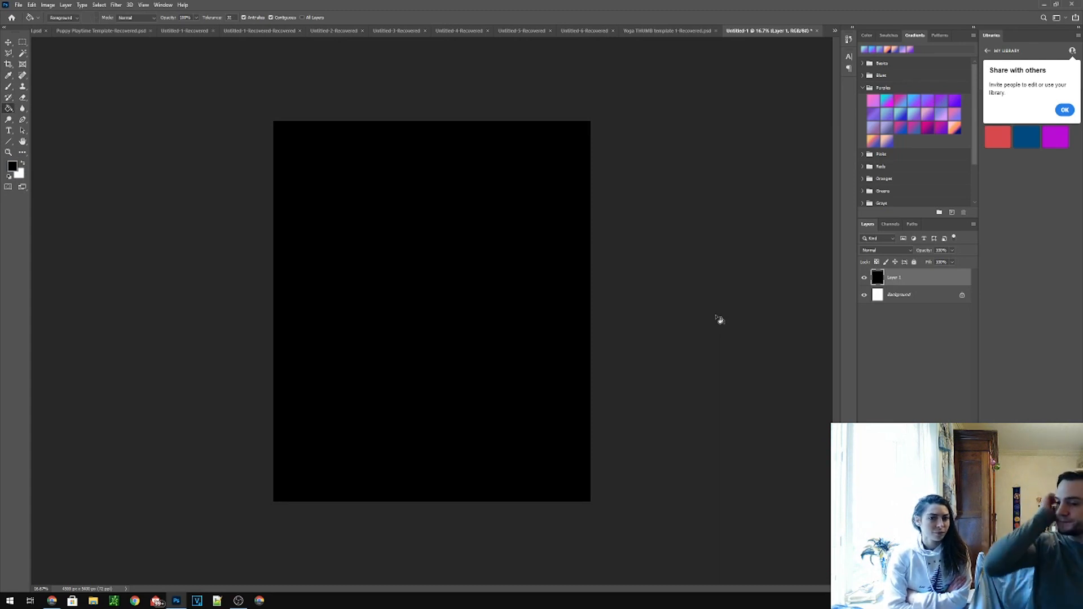
{"action": "mouse_move", "coordinate": [207, 105]}
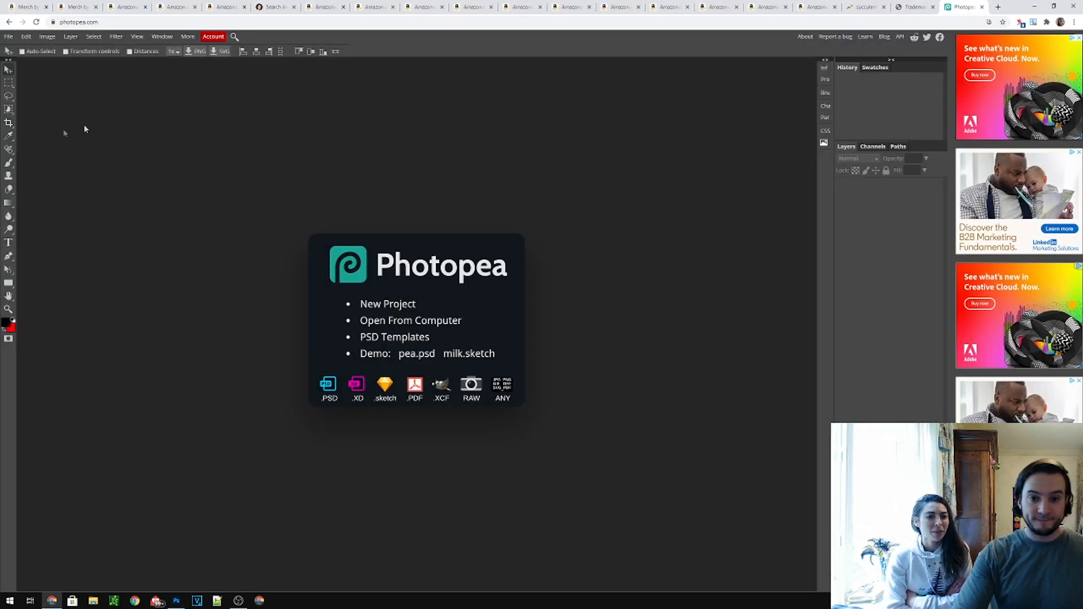
Switch from the Photopea start screen back to the black canvas document
{"action": "left_click", "coordinate": [424, 6]}
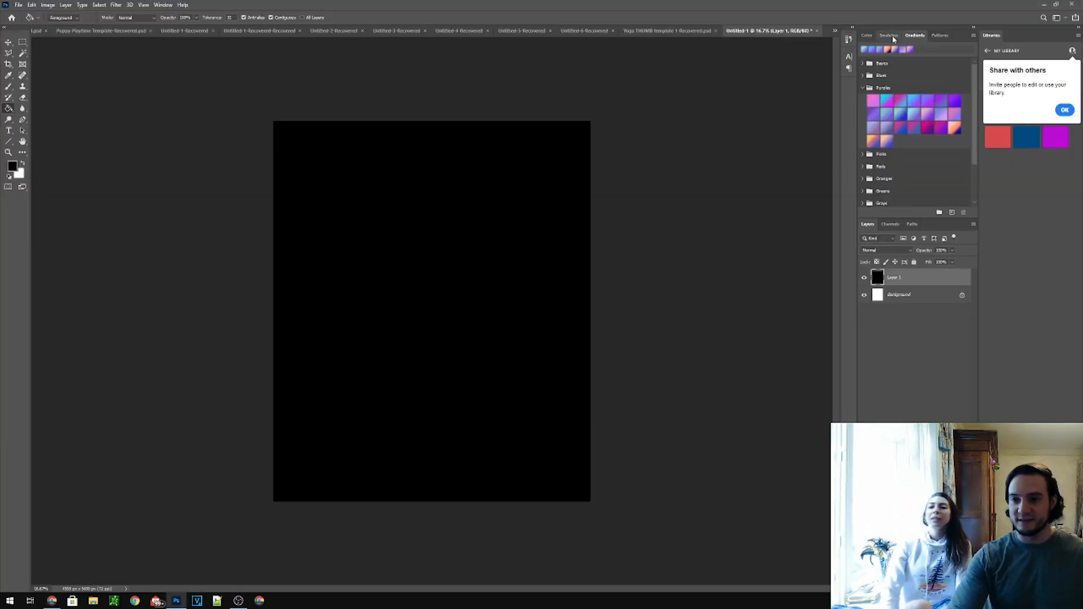
Show the Swatches panel and type 1.20.2021 as white distressed text across the top of the canvas
{"action": "left_click", "coordinate": [889, 35]}
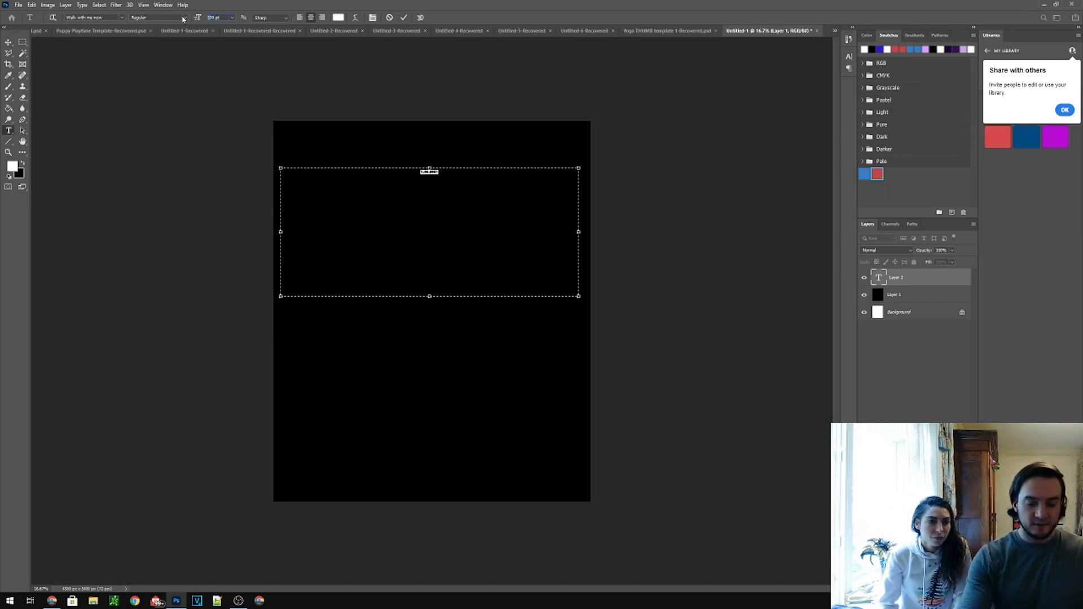
{"action": "type", "text": "1.20.2021"}
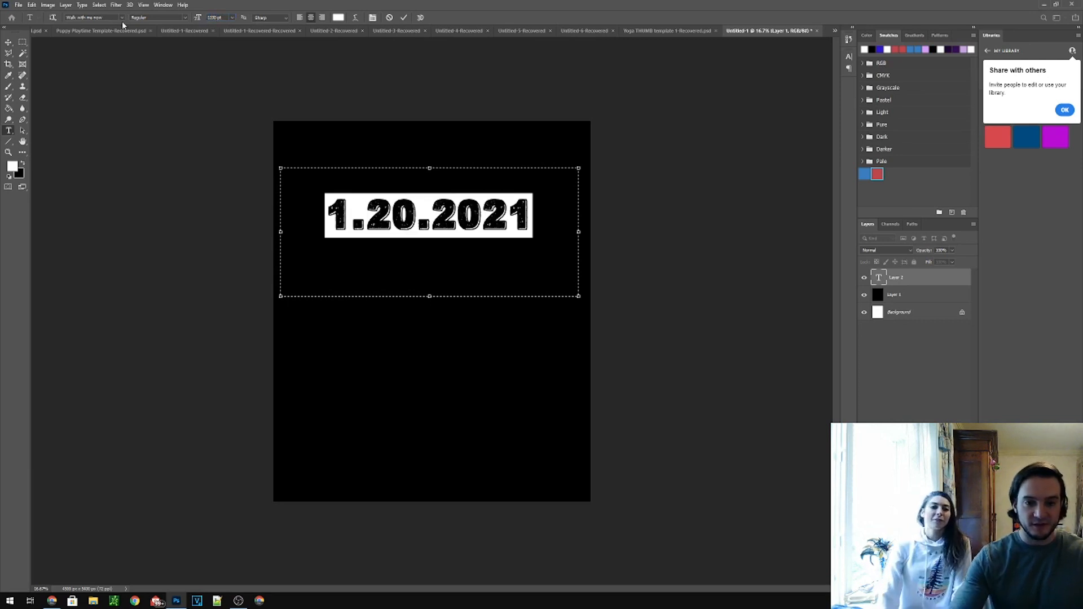
{"action": "mouse_move", "coordinate": [281, 226]}
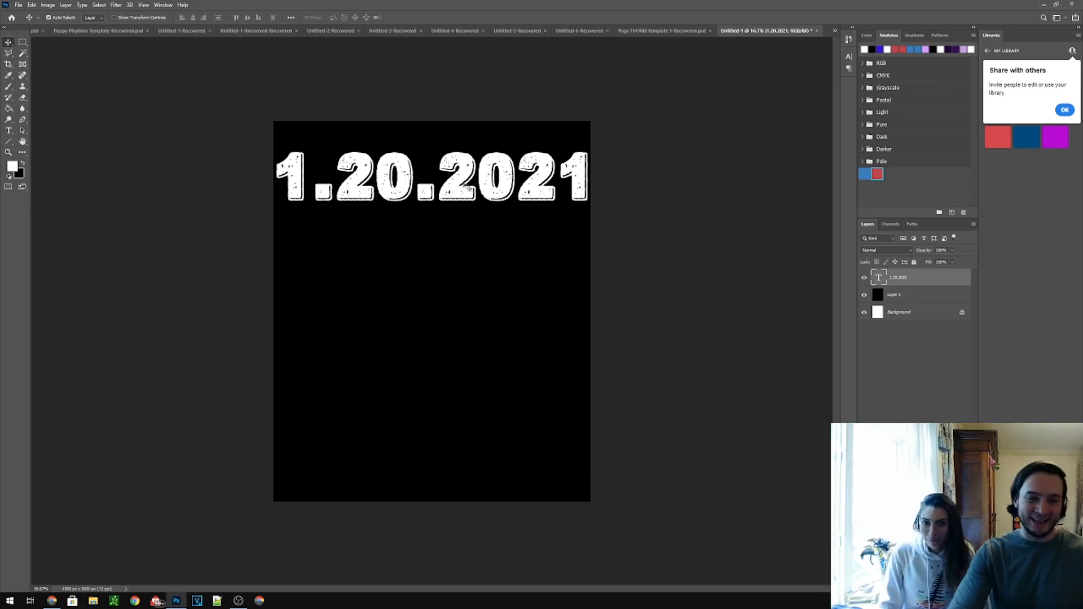
{"action": "mouse_move", "coordinate": [543, 246]}
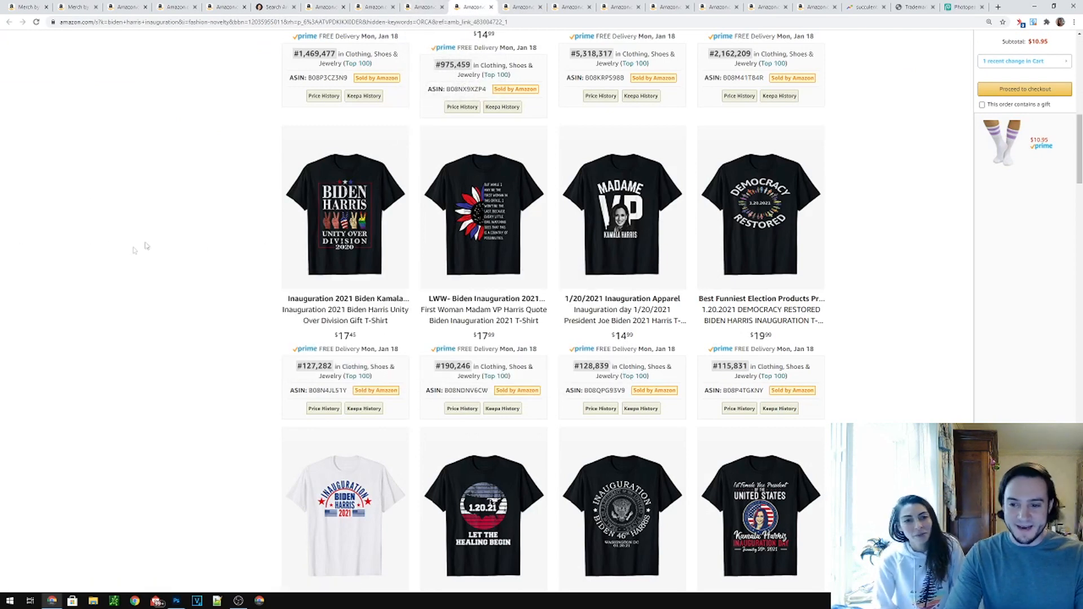
{"action": "mouse_move", "coordinate": [214, 258]}
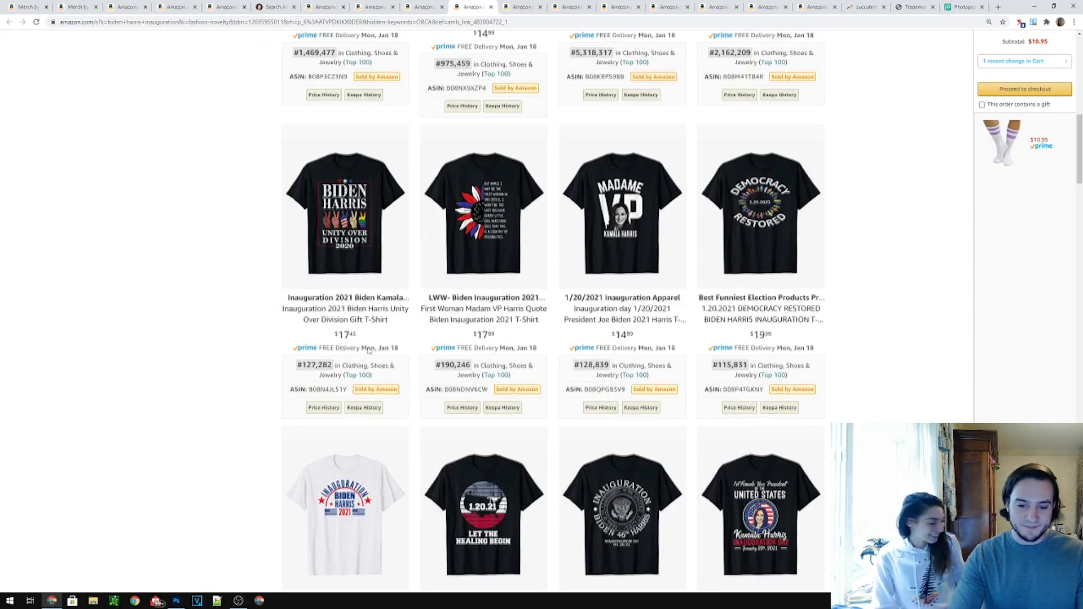
Search Merch T-shirts for let the healing begin, scroll the results and return to the design
{"action": "scroll", "scroll_direction": "down", "scroll_amount": 3}
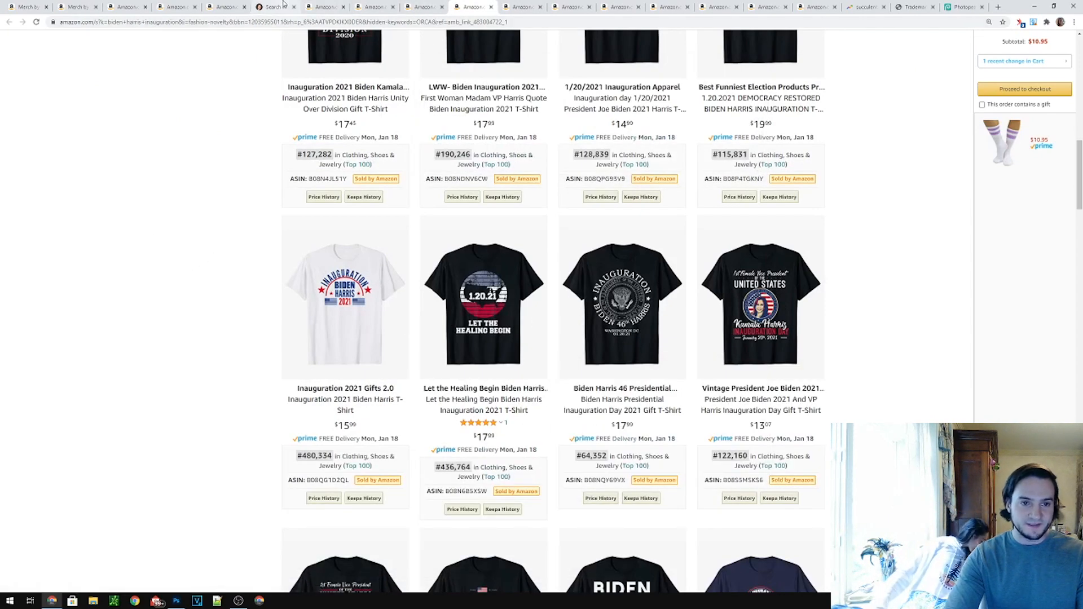
{"action": "type", "text": "let the heal"}
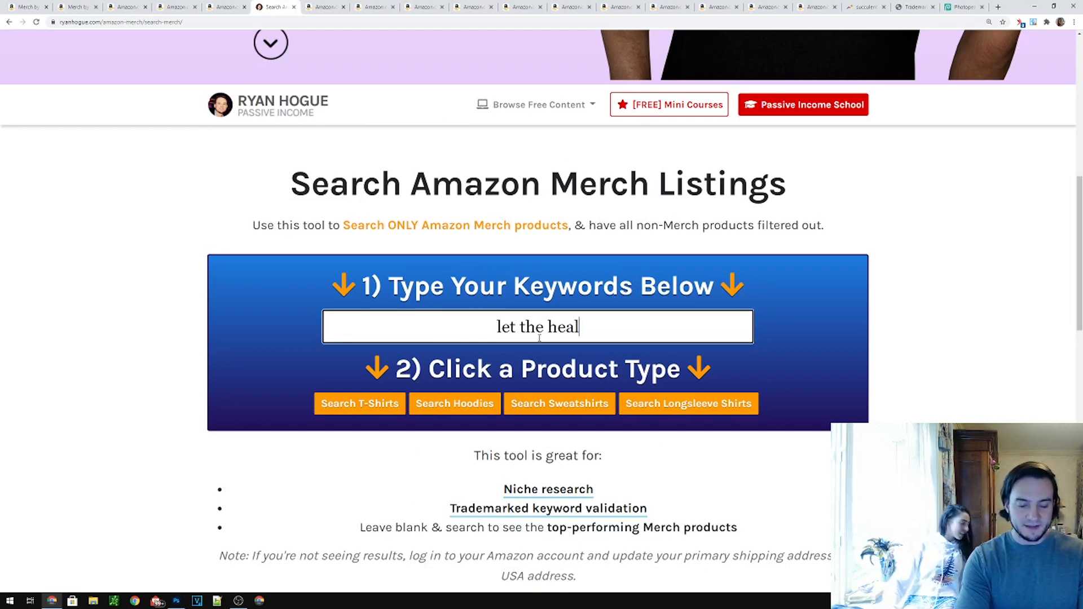
{"action": "left_click", "coordinate": [359, 404]}
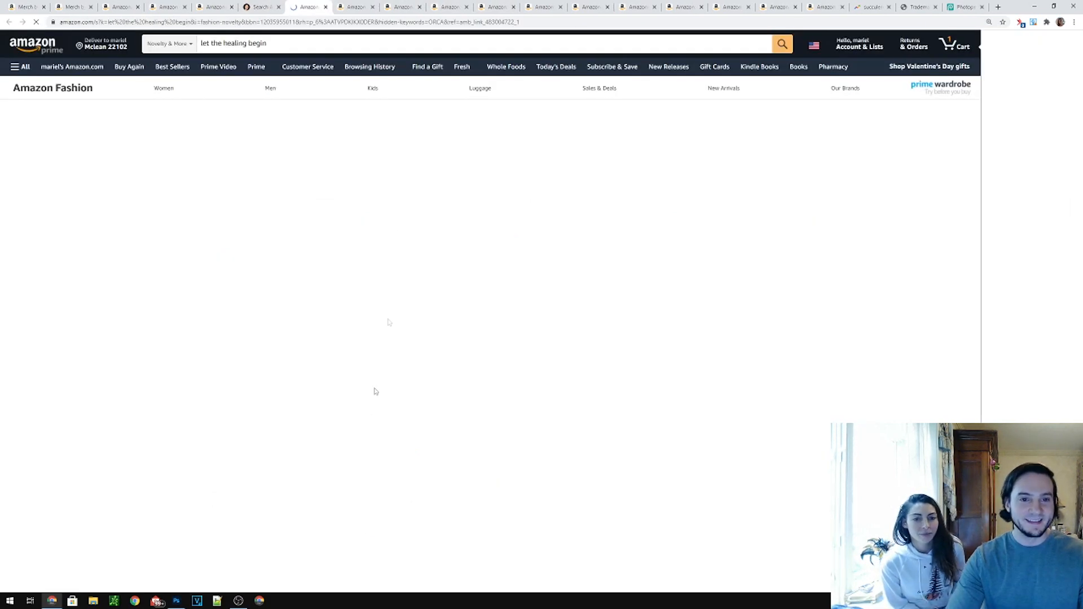
{"action": "left_click", "coordinate": [782, 43]}
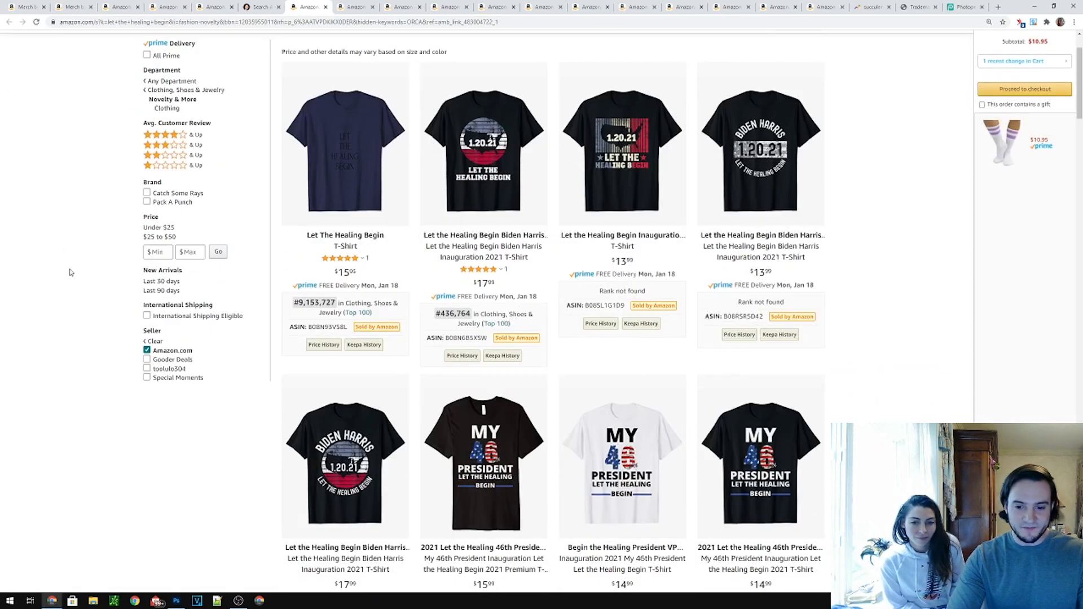
{"action": "scroll", "scroll_direction": "down", "scroll_amount": 3}
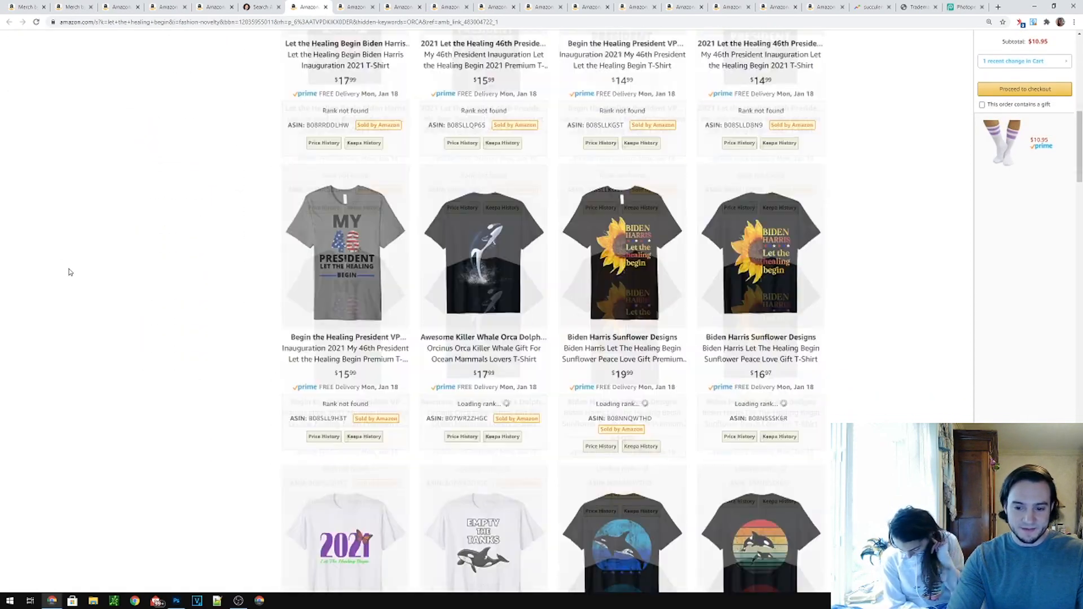
{"action": "scroll", "scroll_direction": "down", "scroll_amount": 3}
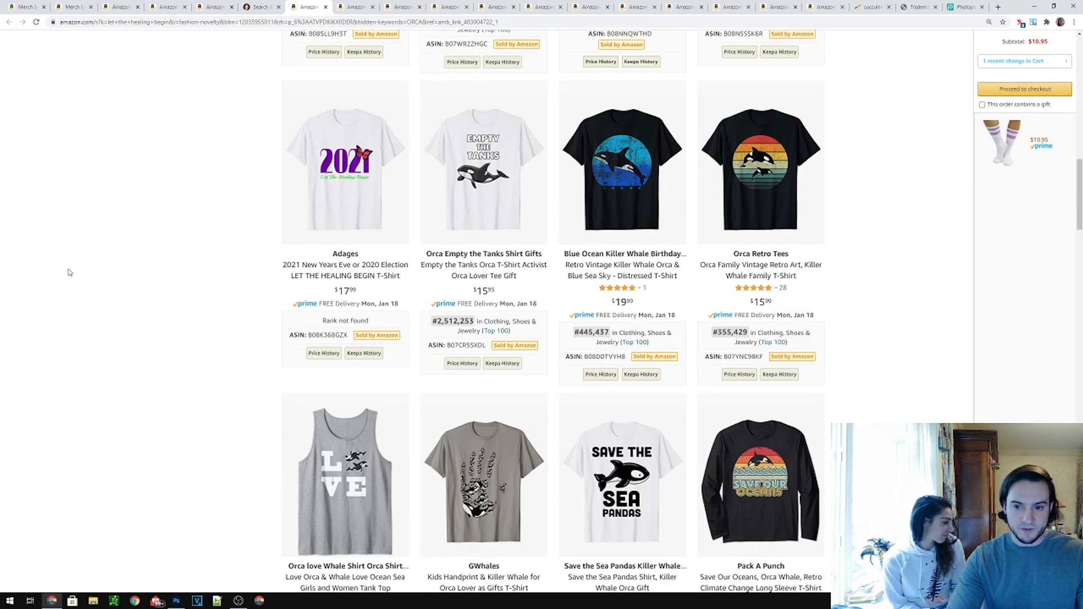
{"action": "left_click", "coordinate": [261, 7]}
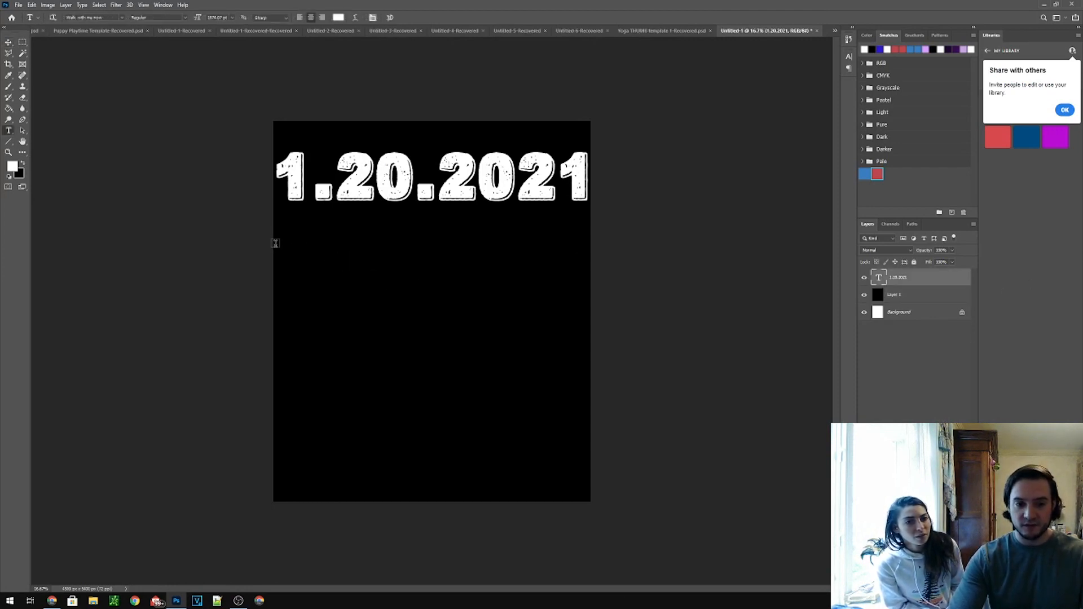
Create a text area below the date reading INAUGURATION
{"action": "left_click_drag", "start_coordinate": [275, 243], "coordinate": [588, 387]}
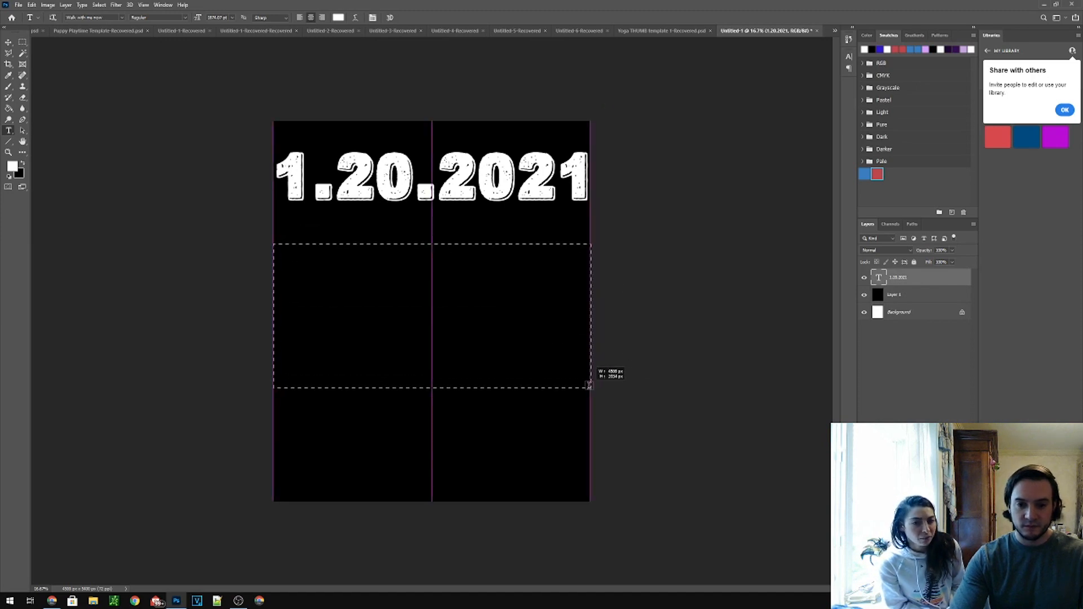
{"action": "type", "text": "INAU"}
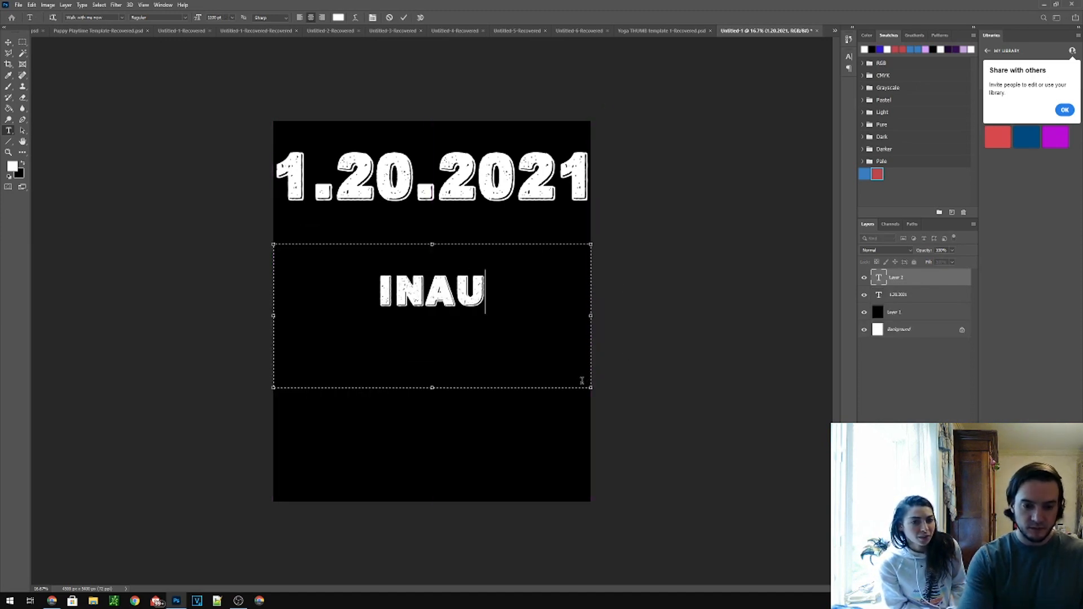
{"action": "type", "text": "GURATION"}
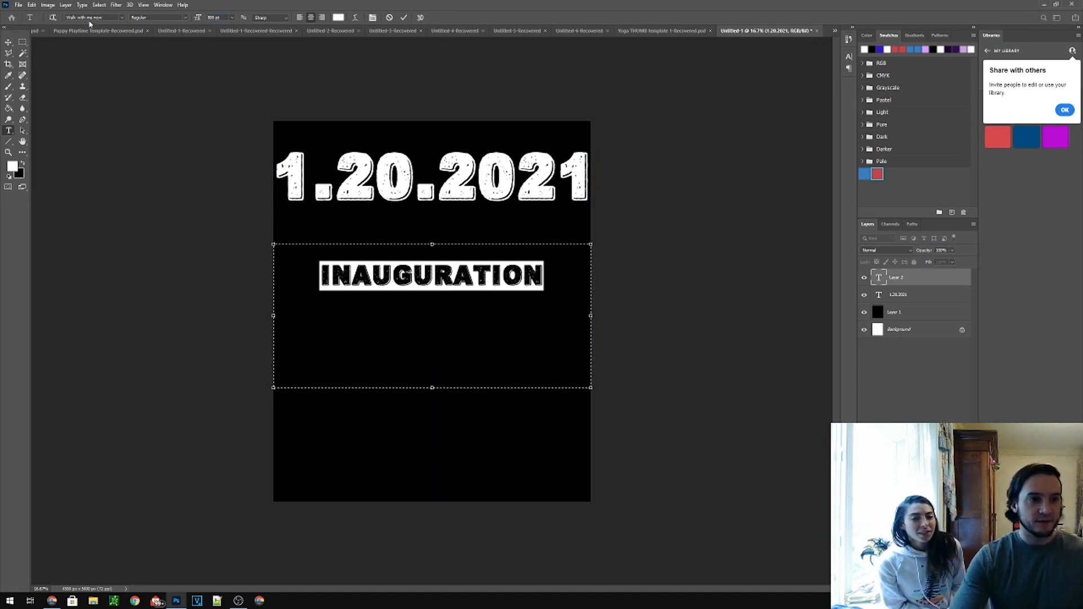
Switch the text to a script font as 'Inauguration' and adjust its letter spacing in the Character panel
{"action": "left_click", "coordinate": [93, 17]}
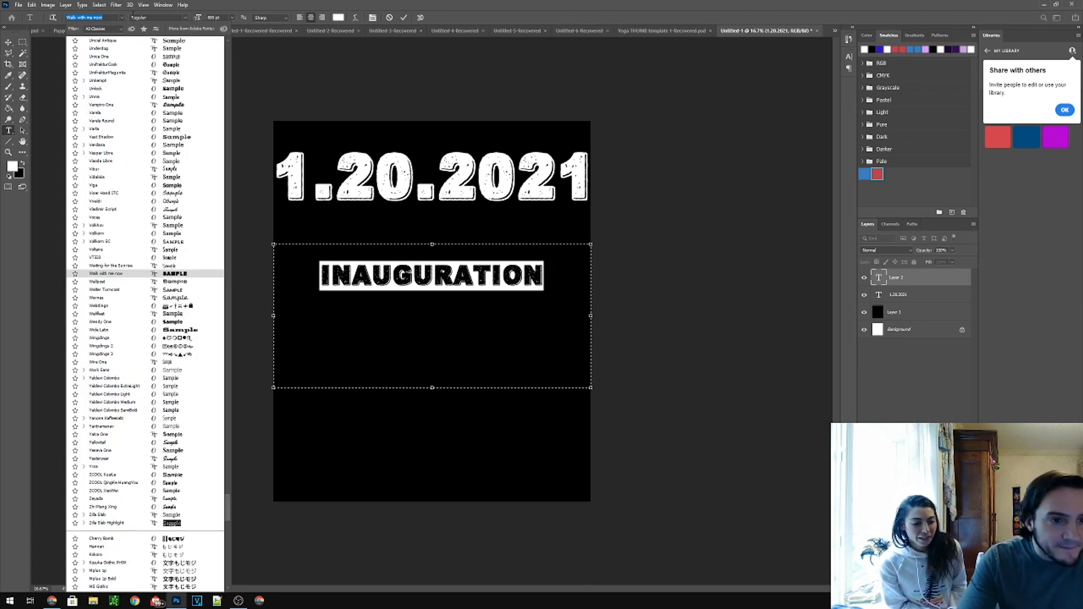
{"action": "left_click", "coordinate": [102, 105]}
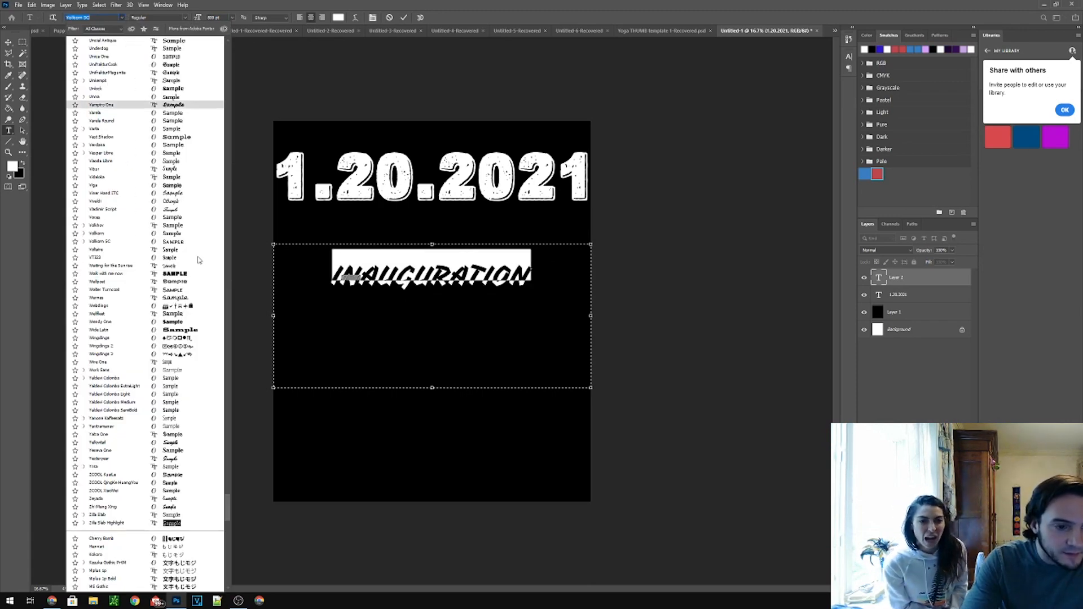
{"action": "left_click", "coordinate": [111, 362]}
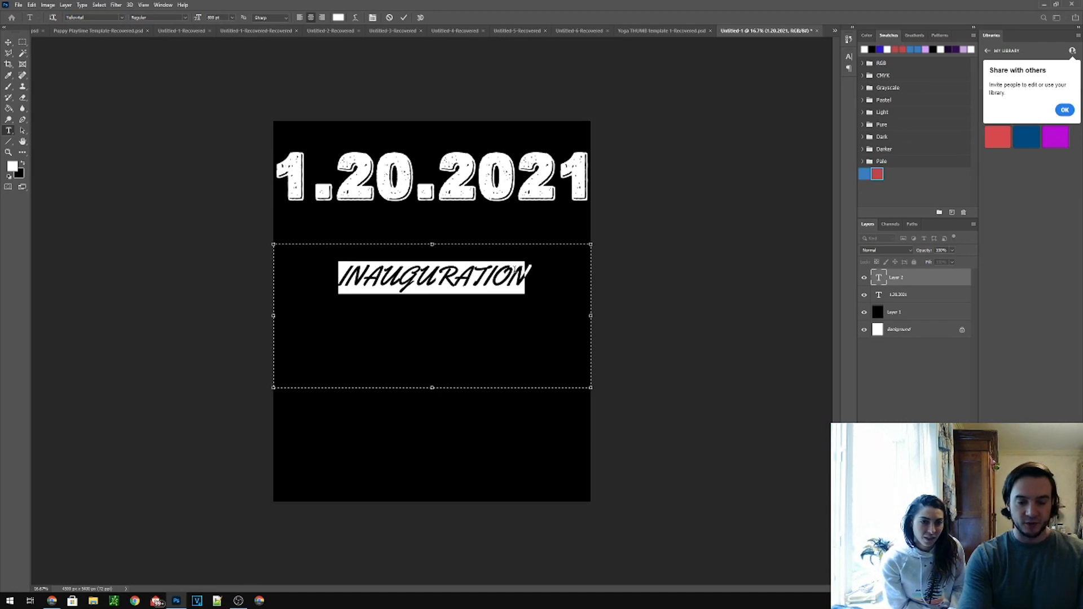
{"action": "type", "text": "Inauguration"}
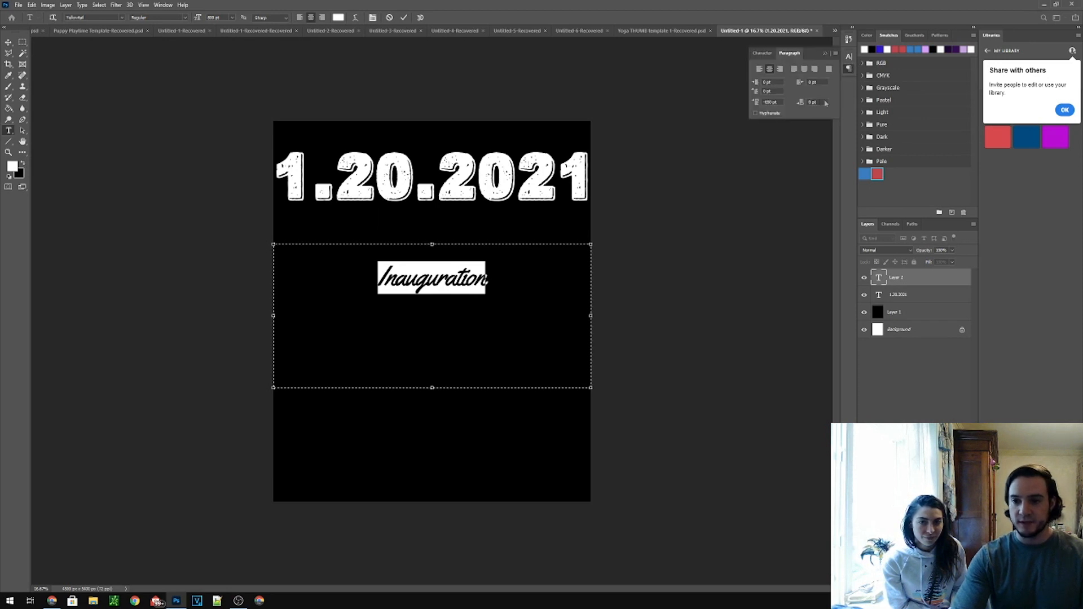
{"action": "left_click", "coordinate": [761, 53]}
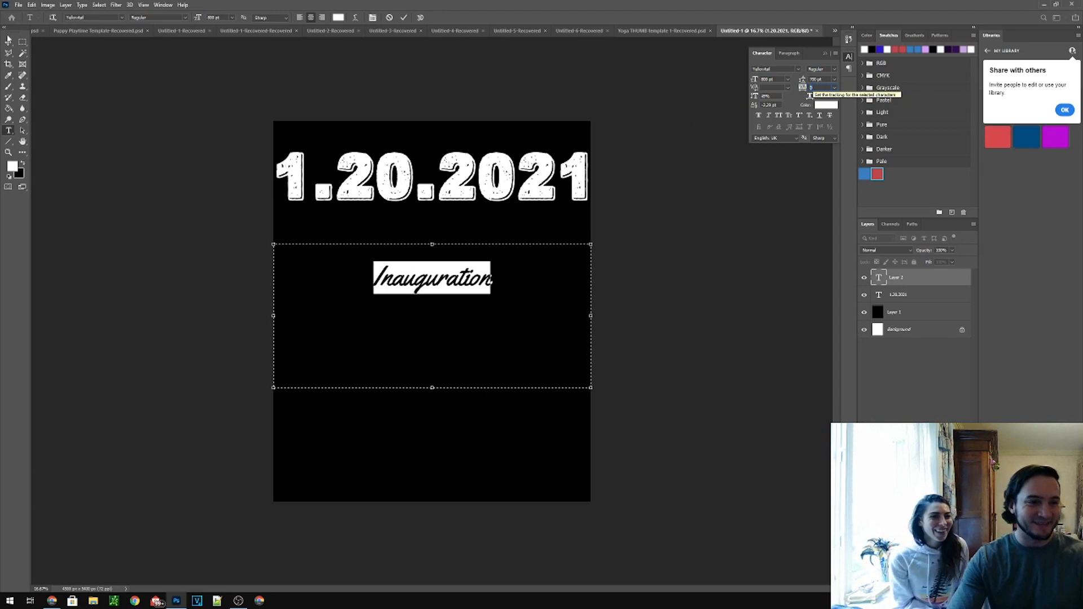
{"action": "left_click", "coordinate": [145, 142]}
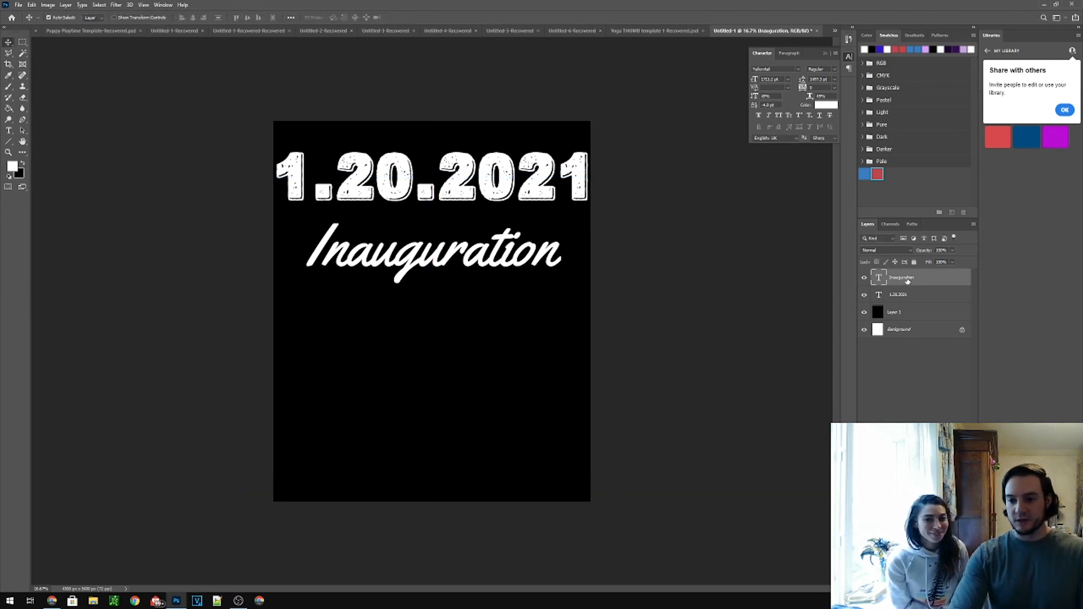
Give the Inauguration layer a Color Overlay and a Stroke with its position set in the Layer Style dialog
{"action": "double_click", "coordinate": [912, 277]}
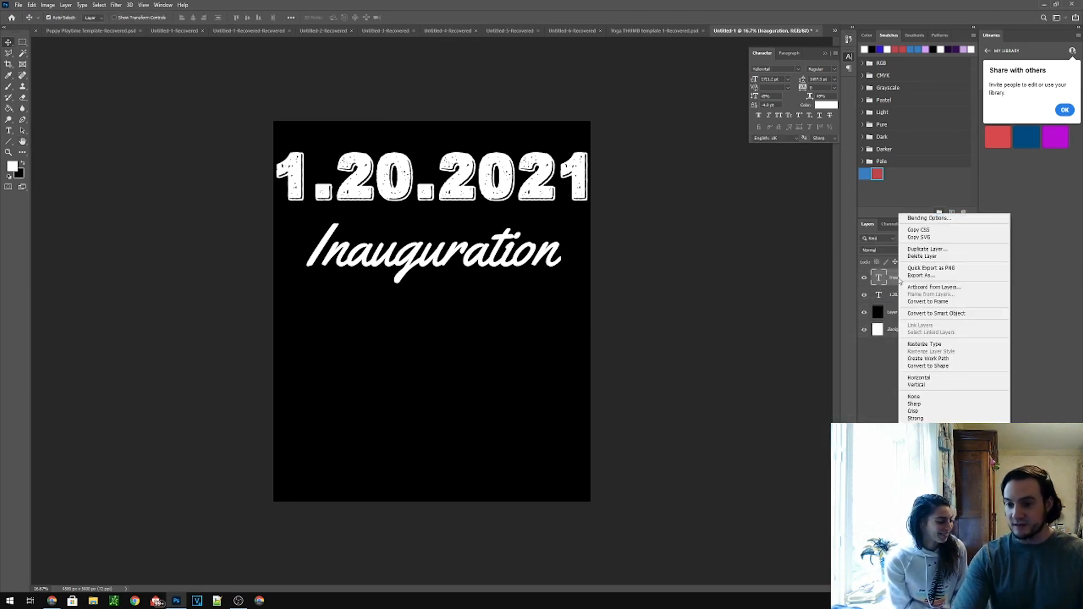
{"action": "left_click", "coordinate": [927, 219]}
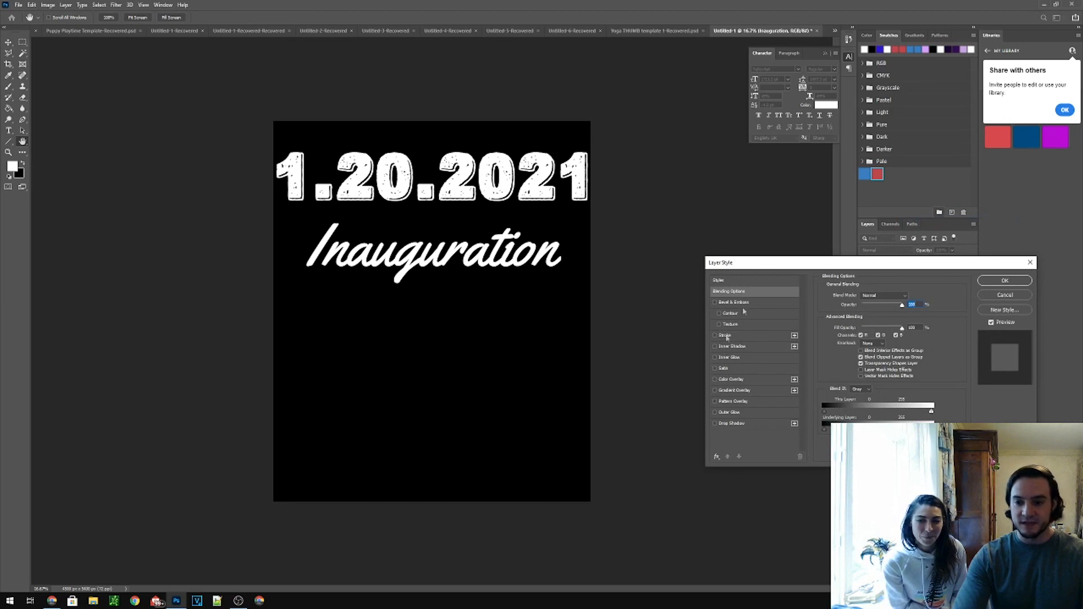
{"action": "left_click", "coordinate": [731, 379]}
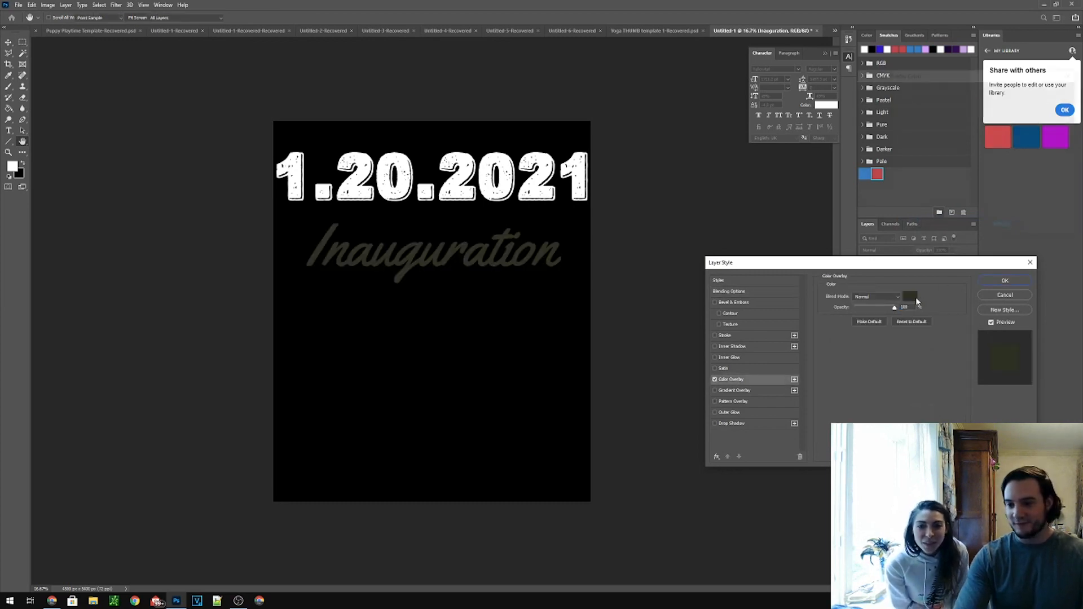
{"action": "left_click", "coordinate": [911, 295]}
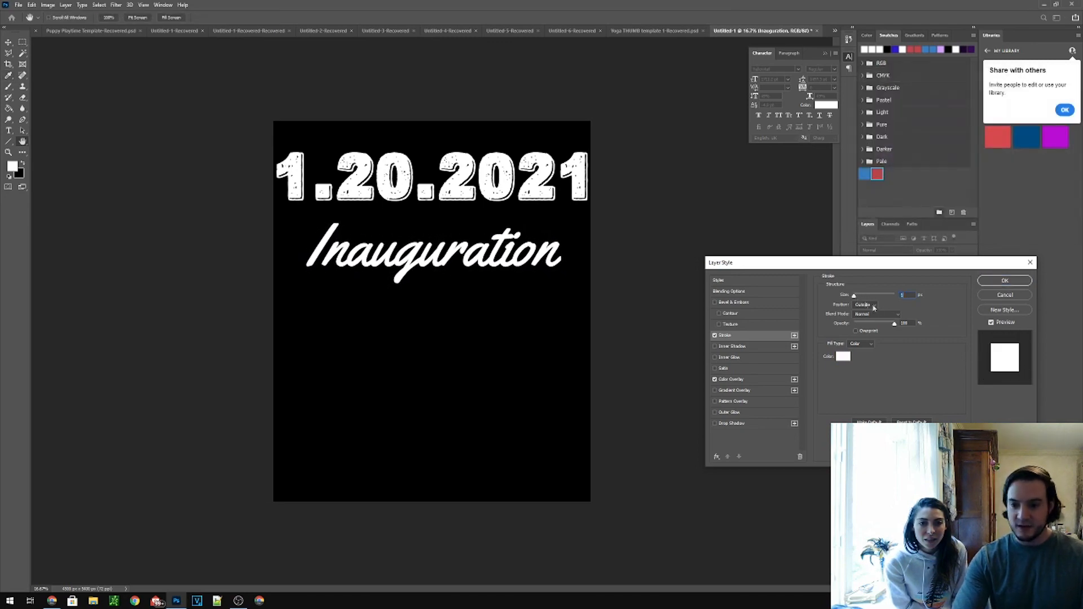
{"action": "left_click", "coordinate": [877, 304]}
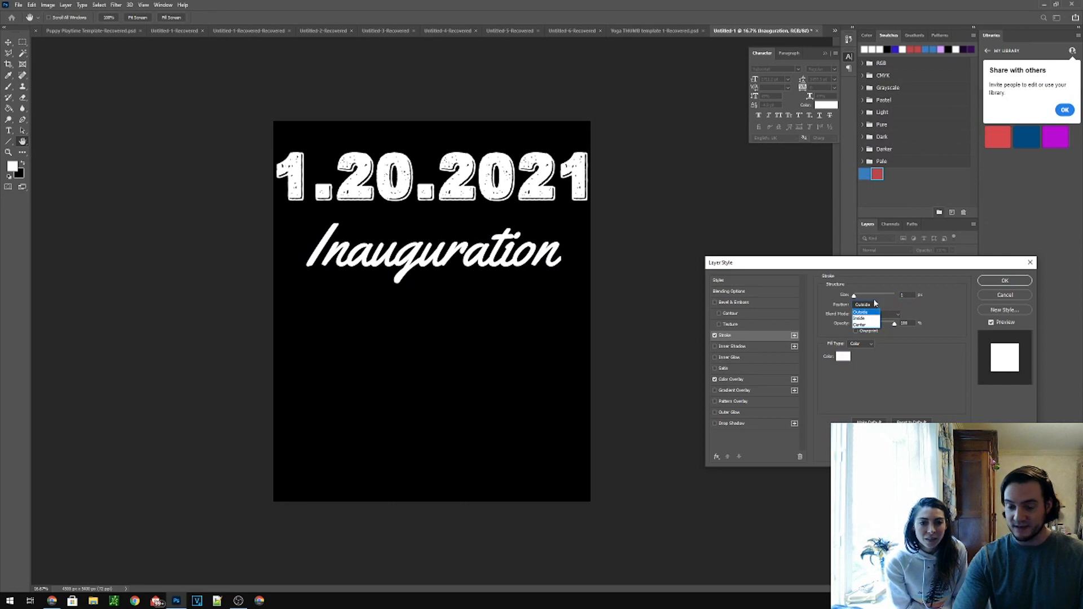
{"action": "left_click", "coordinate": [862, 312]}
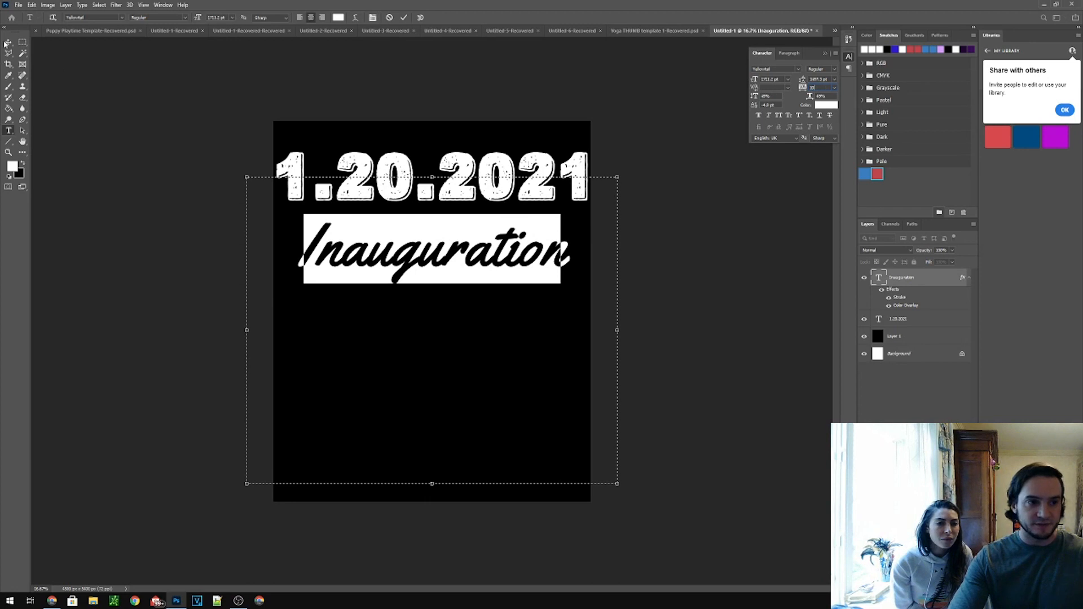
Reopen the layer style and change the stroke thickness to a thin outline
{"action": "right_click", "coordinate": [901, 277]}
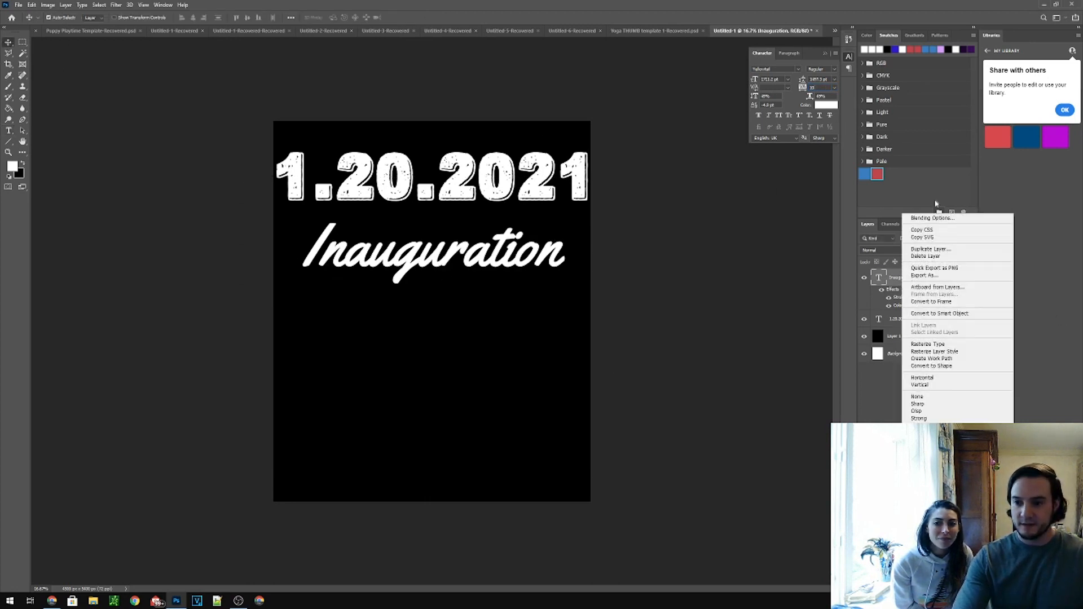
{"action": "left_click", "coordinate": [932, 218]}
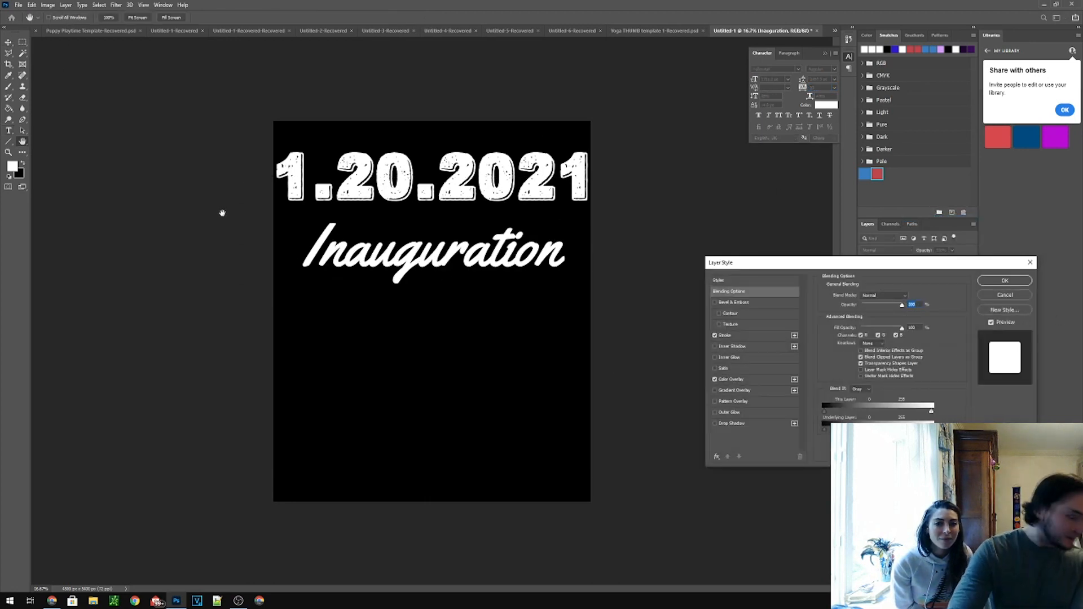
{"action": "left_click", "coordinate": [725, 336]}
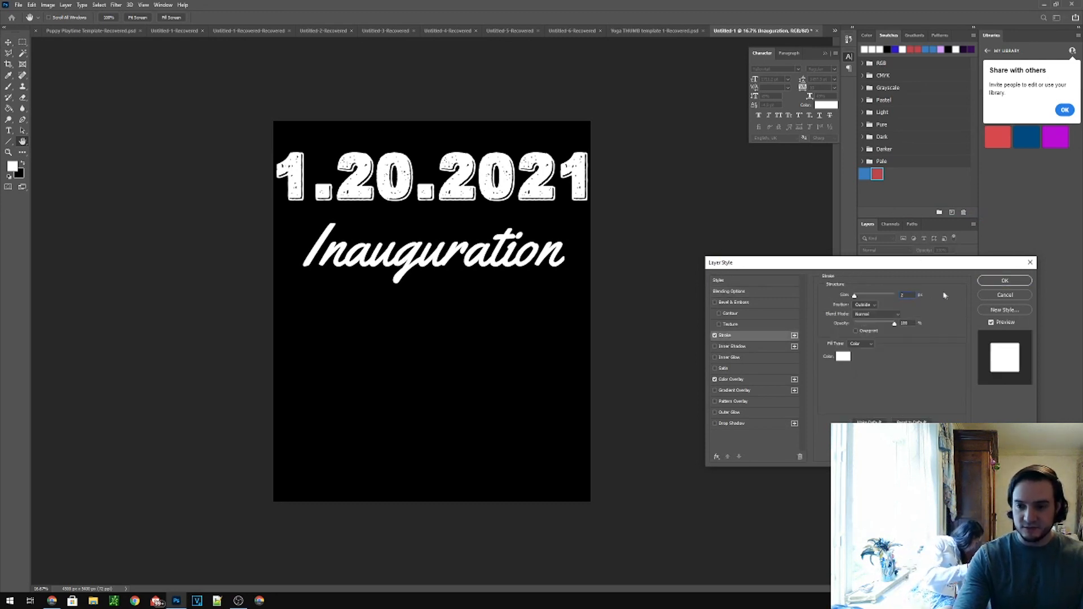
{"action": "left_click", "coordinate": [1004, 281]}
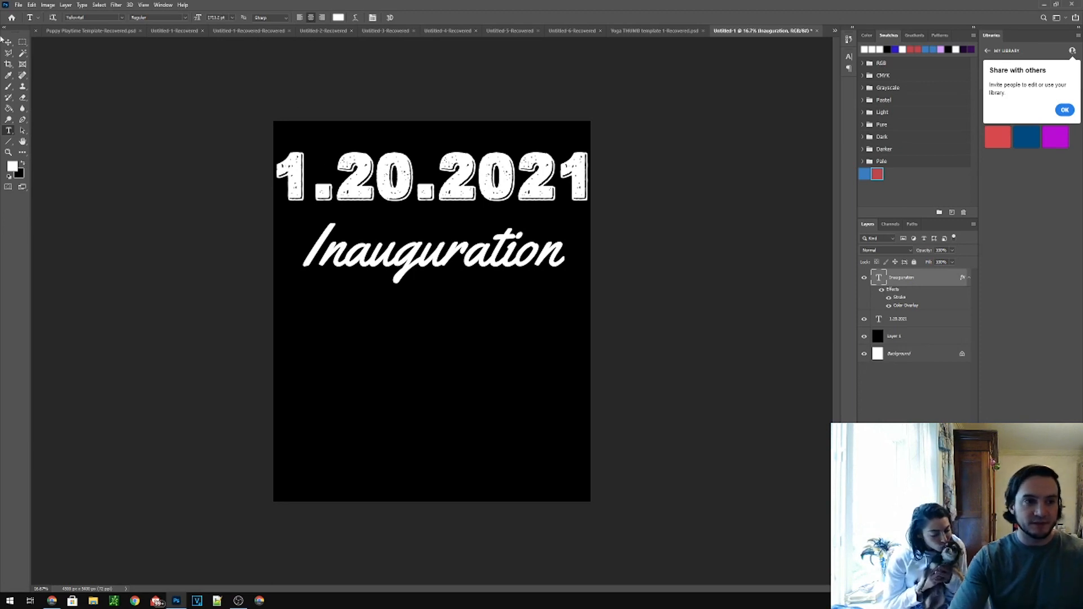
Select the 1.20.2021 date layer and switch to the Amazon 1202021 shirt listing
{"action": "left_click", "coordinate": [899, 319]}
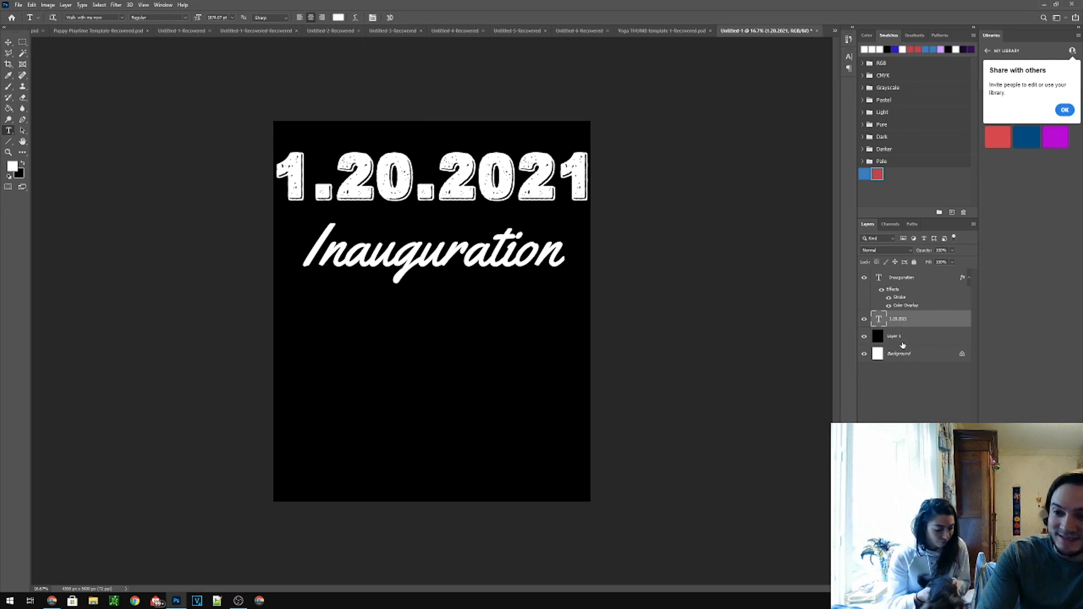
{"action": "double_click", "coordinate": [899, 353]}
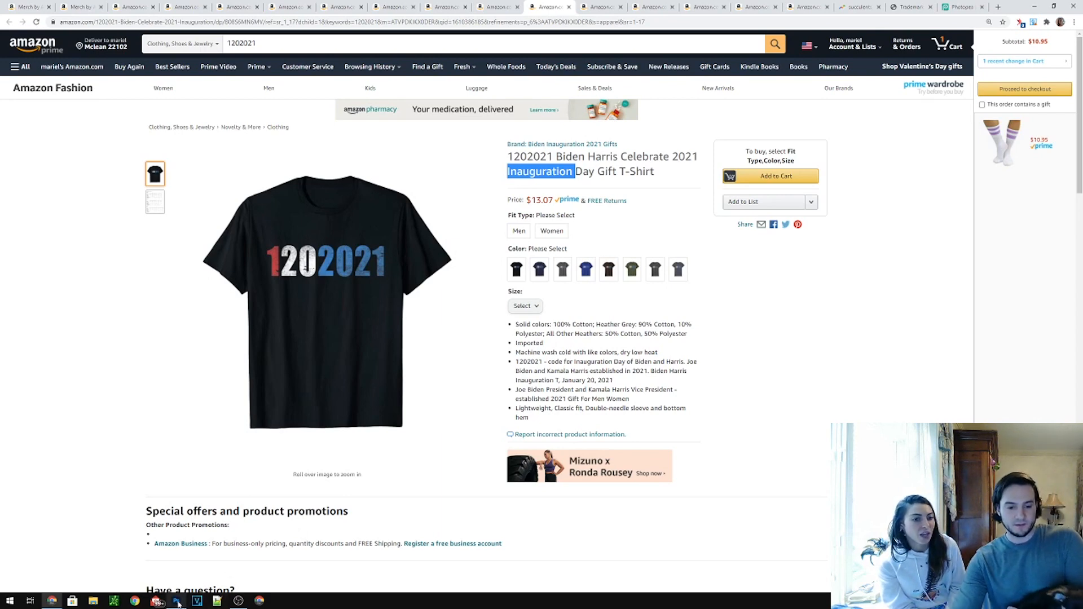
Return from the Amazon listing to the t-shirt design in Photoshop via the taskbar
{"action": "left_click", "coordinate": [178, 600]}
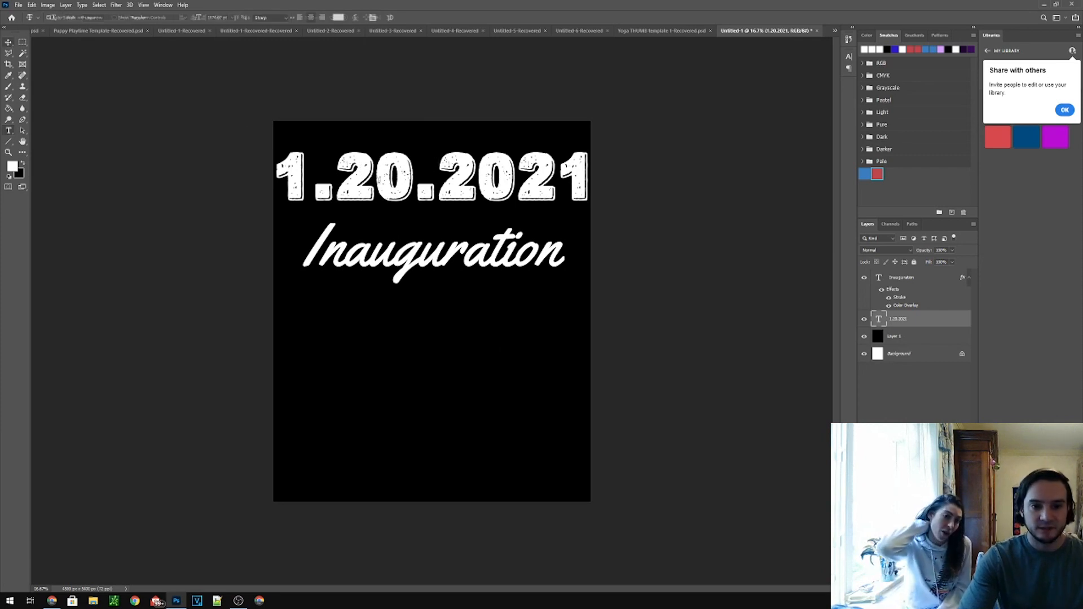
Enter type editing on the 1.20.2021 date and begin selecting its digits
{"action": "left_click", "coordinate": [431, 173]}
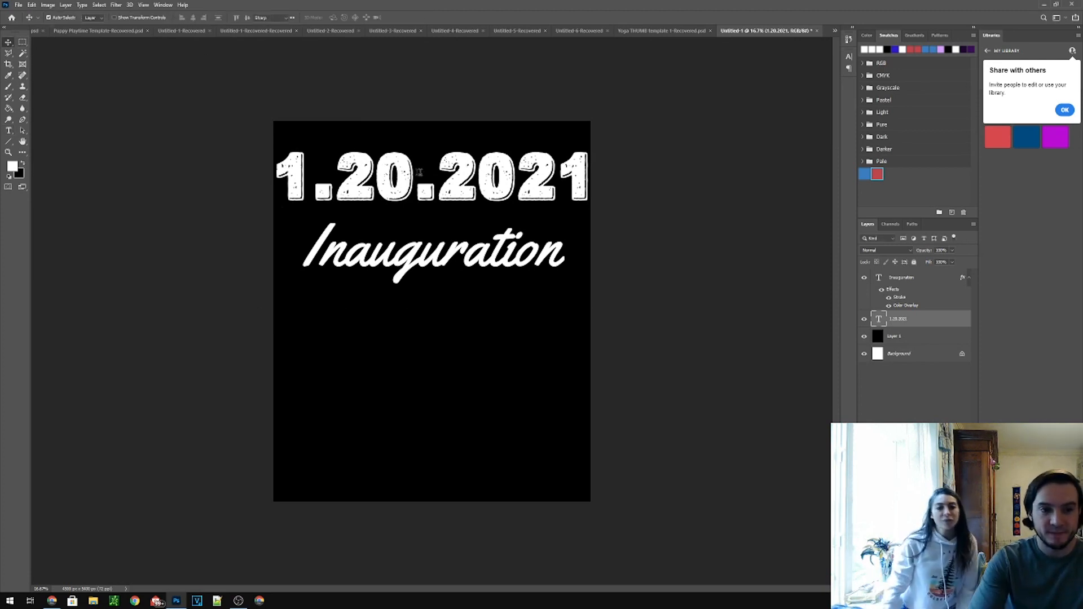
{"action": "left_click", "coordinate": [271, 17]}
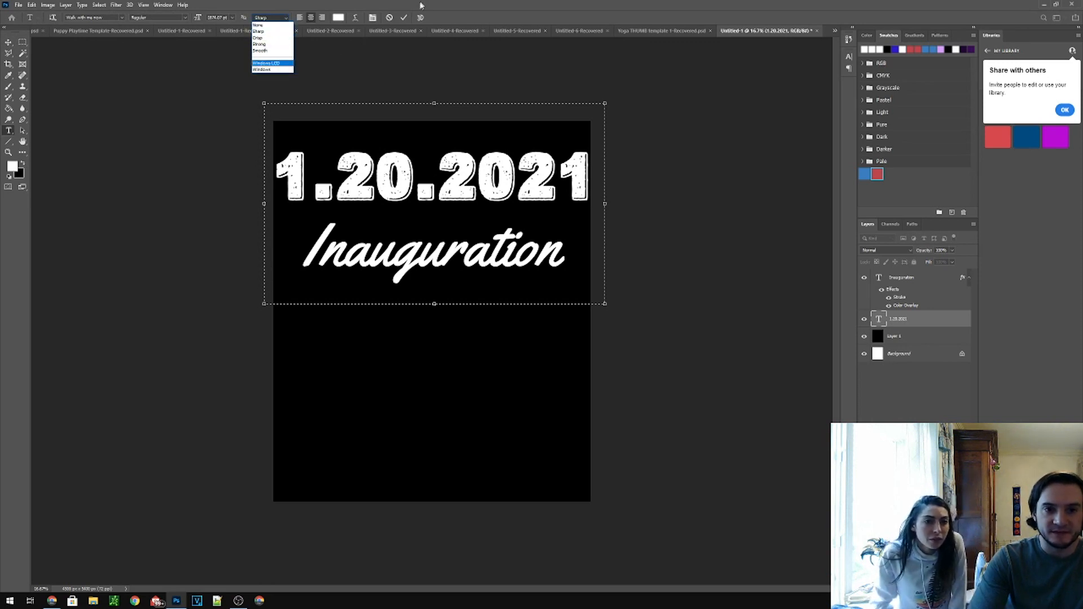
{"action": "left_click", "coordinate": [265, 63]}
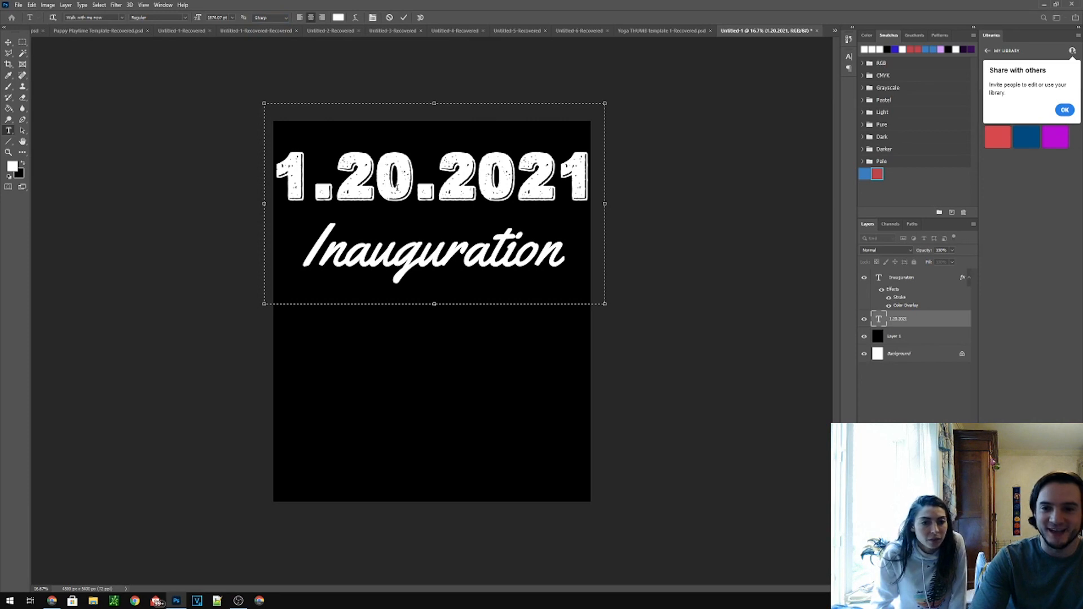
{"action": "left_click", "coordinate": [412, 178]}
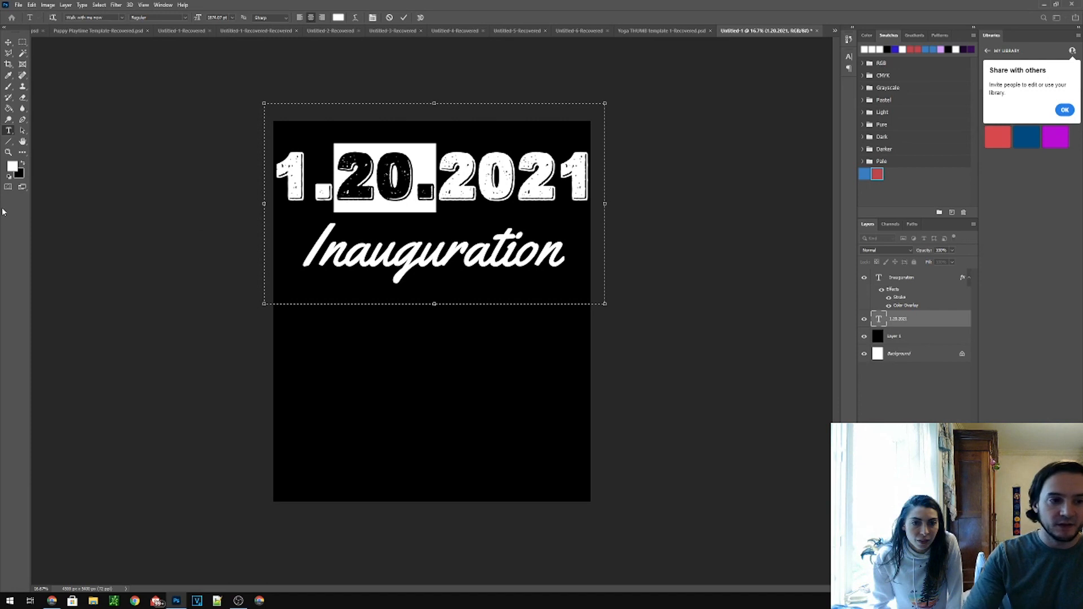
Colour the date 1. red, 20. white, 2021 blue, saving BIDEN RED and BIDEN BLUE swatches
{"action": "left_click", "coordinate": [13, 166]}
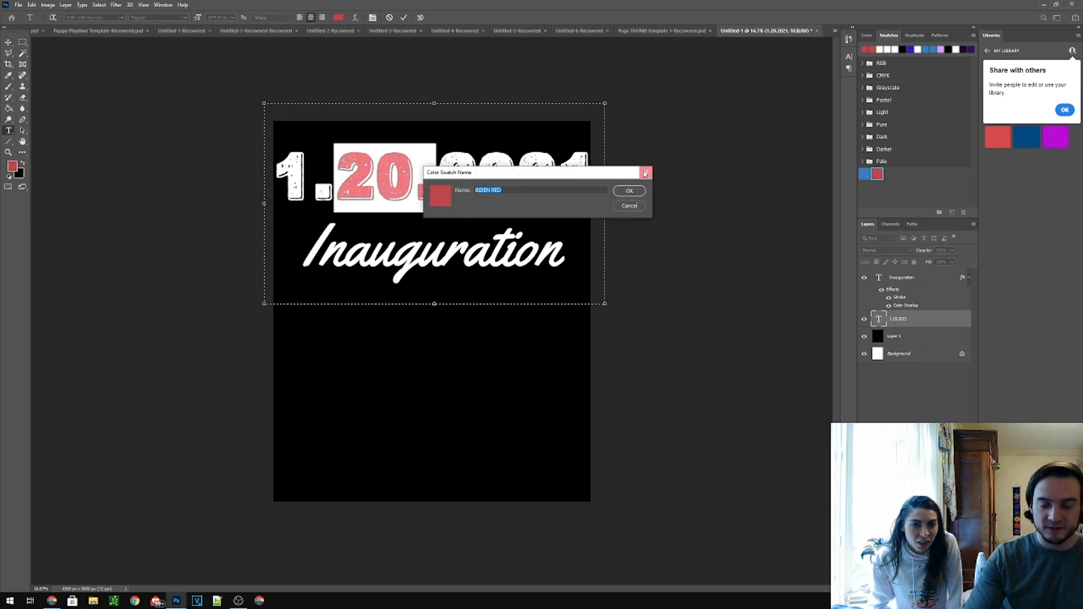
{"action": "left_click", "coordinate": [627, 191]}
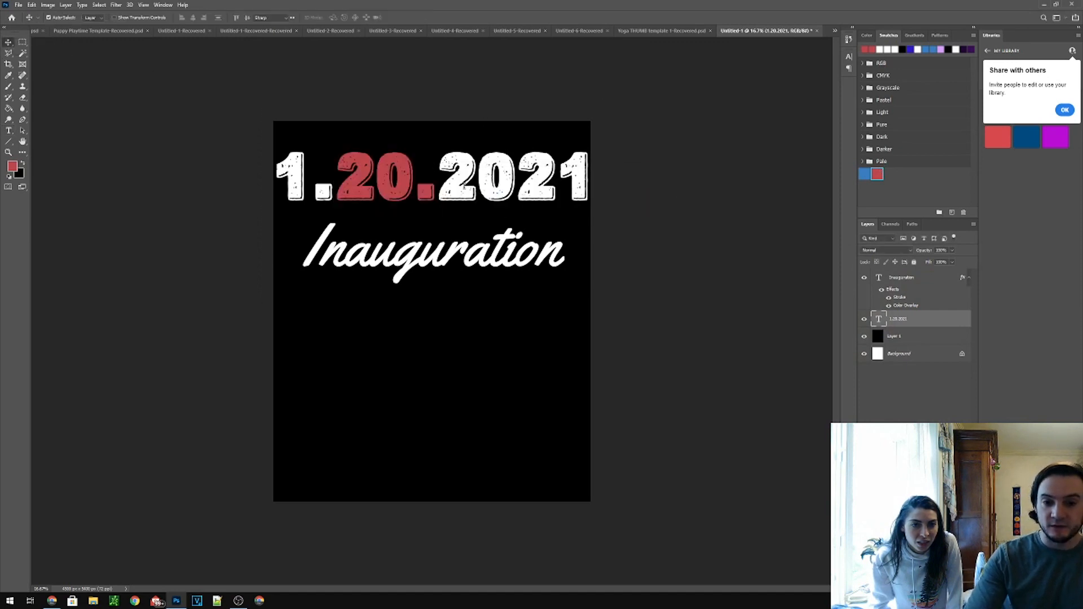
{"action": "double_click", "coordinate": [515, 179]}
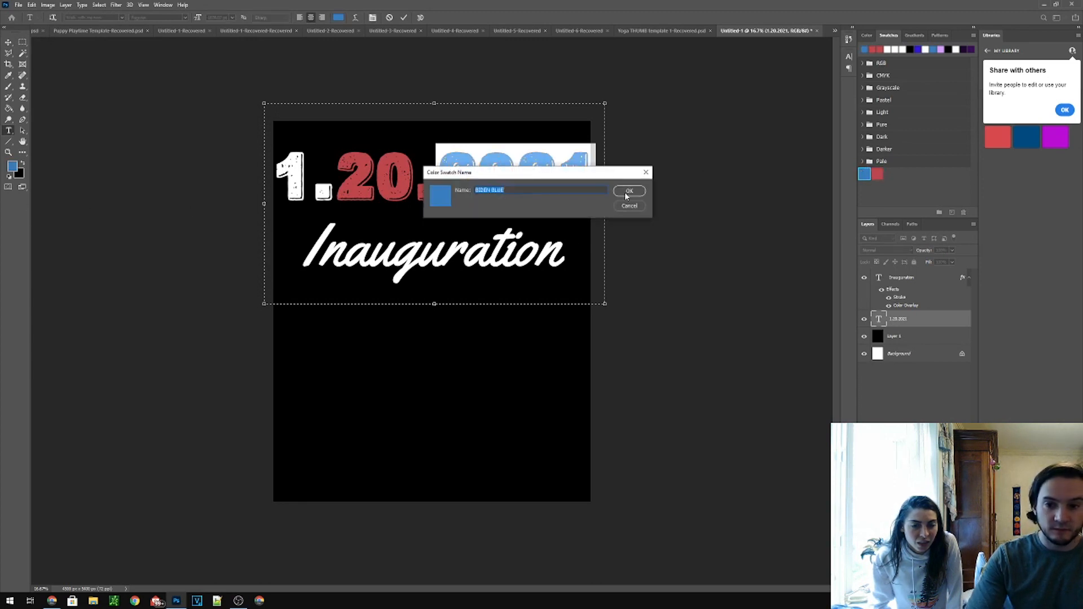
{"action": "left_click", "coordinate": [627, 192]}
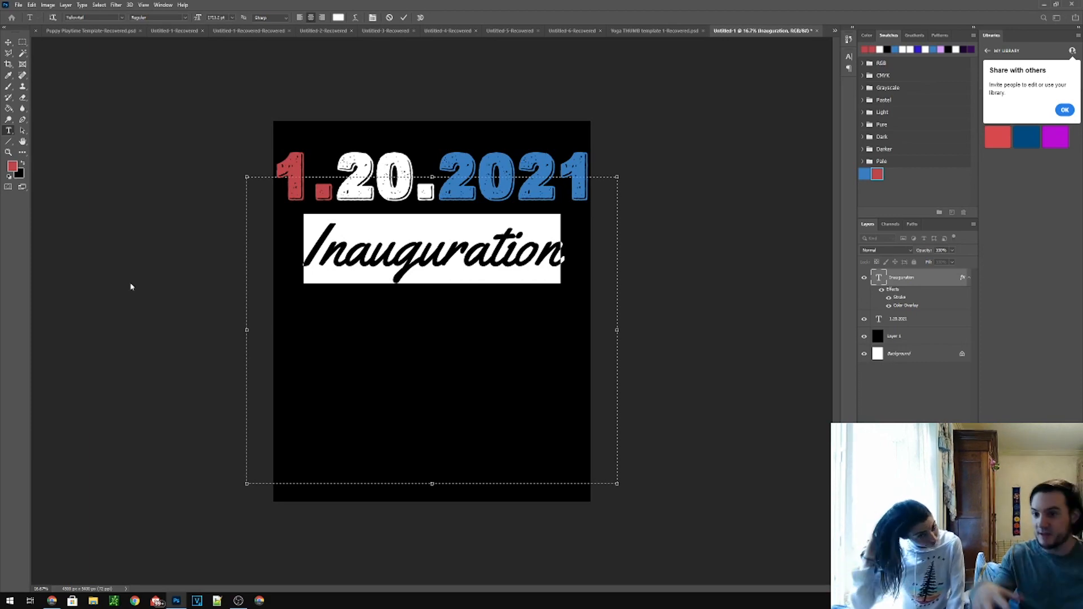
{"action": "mouse_move", "coordinate": [87, 597]}
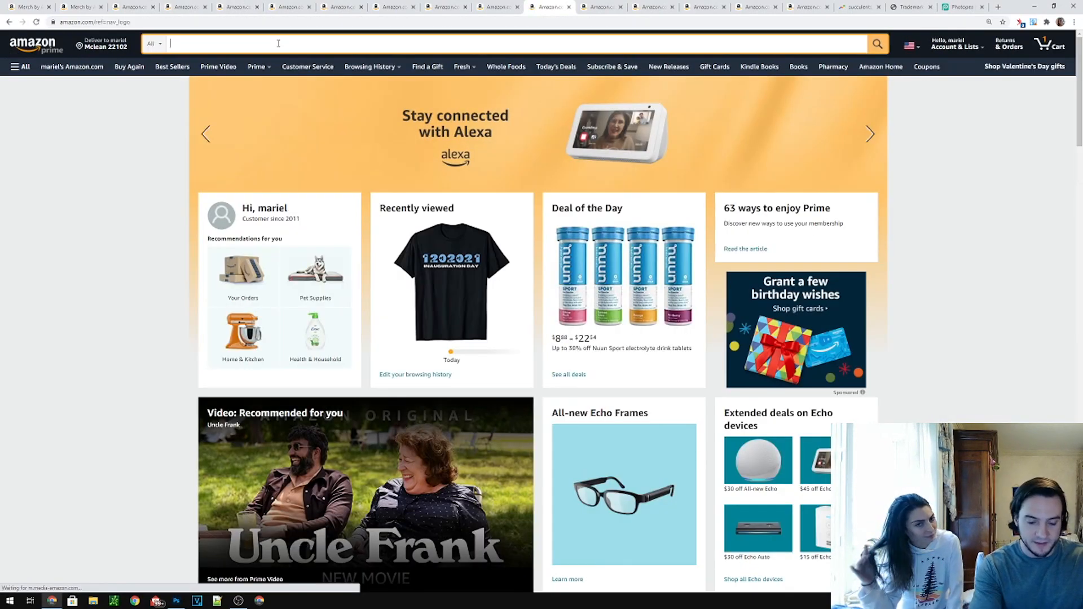
Search Amazon for 'inauguration shirt' and browse the competing designs in the results
{"action": "type", "text": "inaugation"}
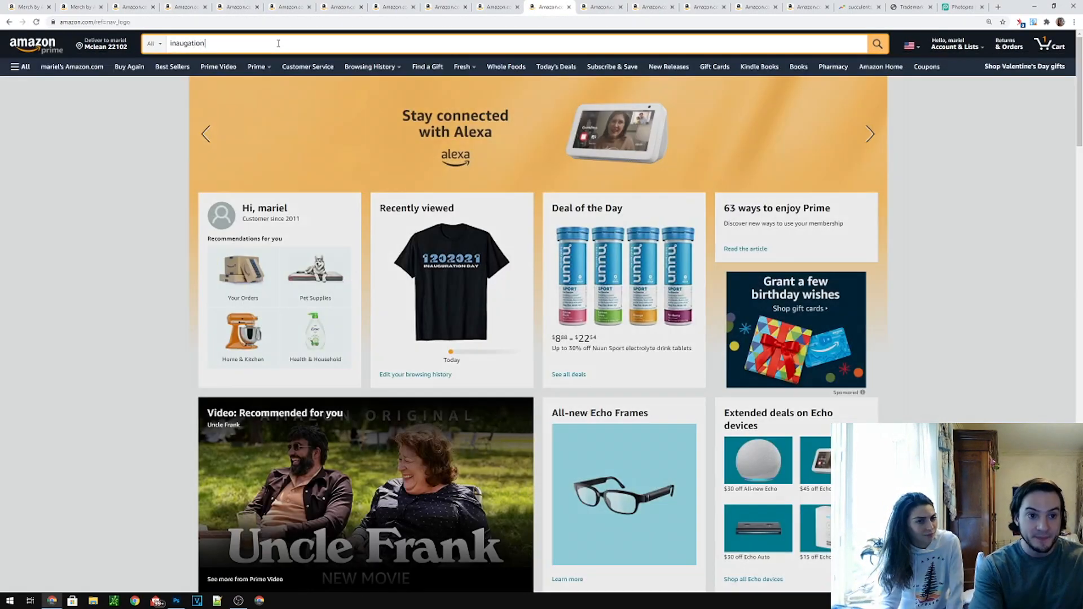
{"action": "type", "text": "in"}
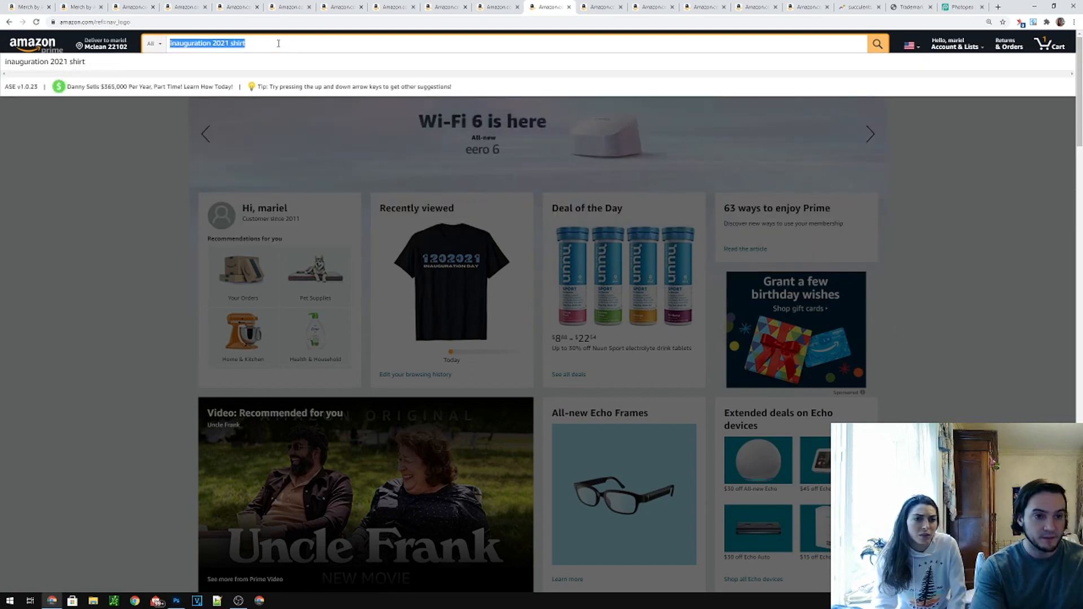
{"action": "type", "text": "inauguration shirt"}
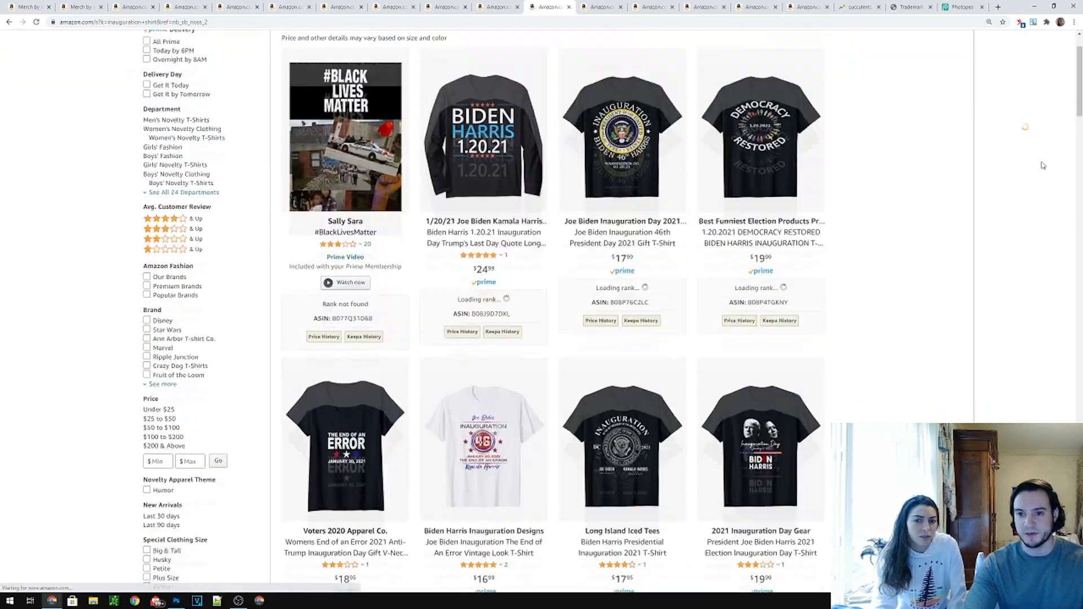
{"action": "scroll", "scroll_direction": "down", "scroll_amount": 3}
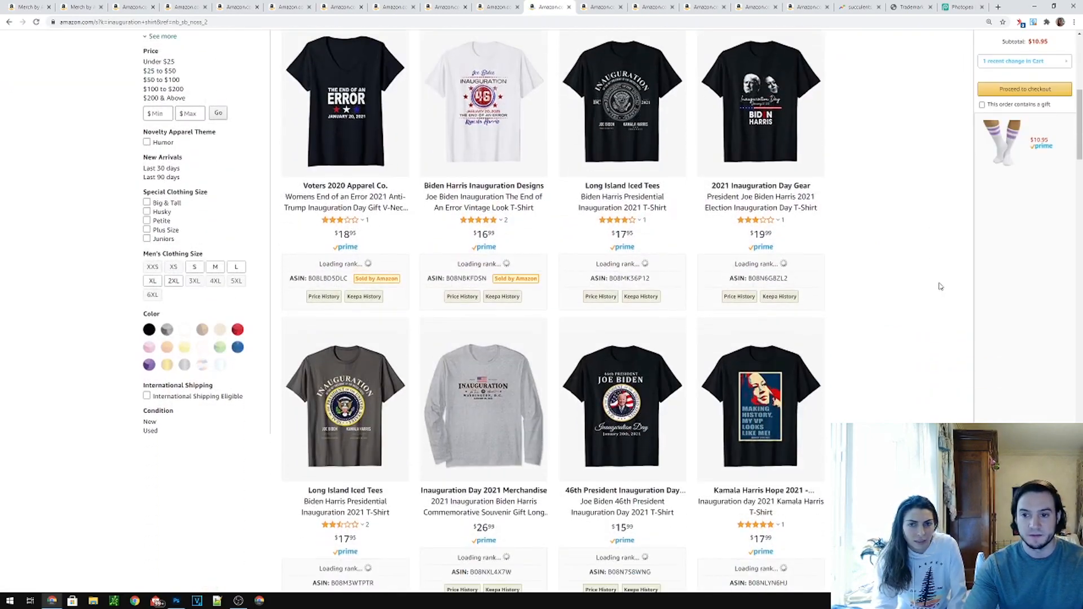
{"action": "scroll", "scroll_direction": "down", "scroll_amount": 3}
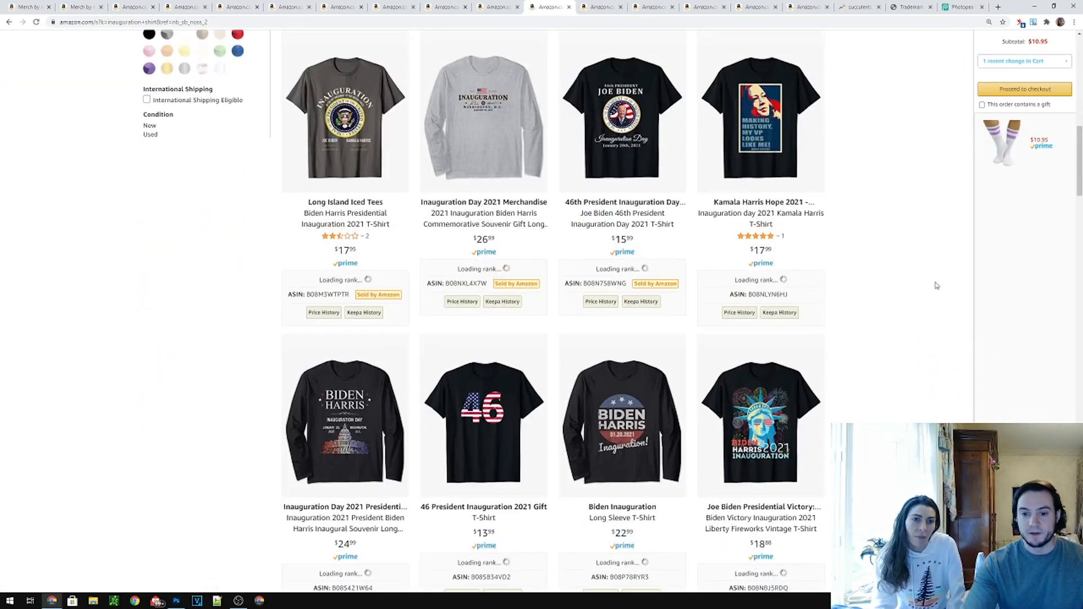
{"action": "scroll", "scroll_direction": "down", "scroll_amount": 3}
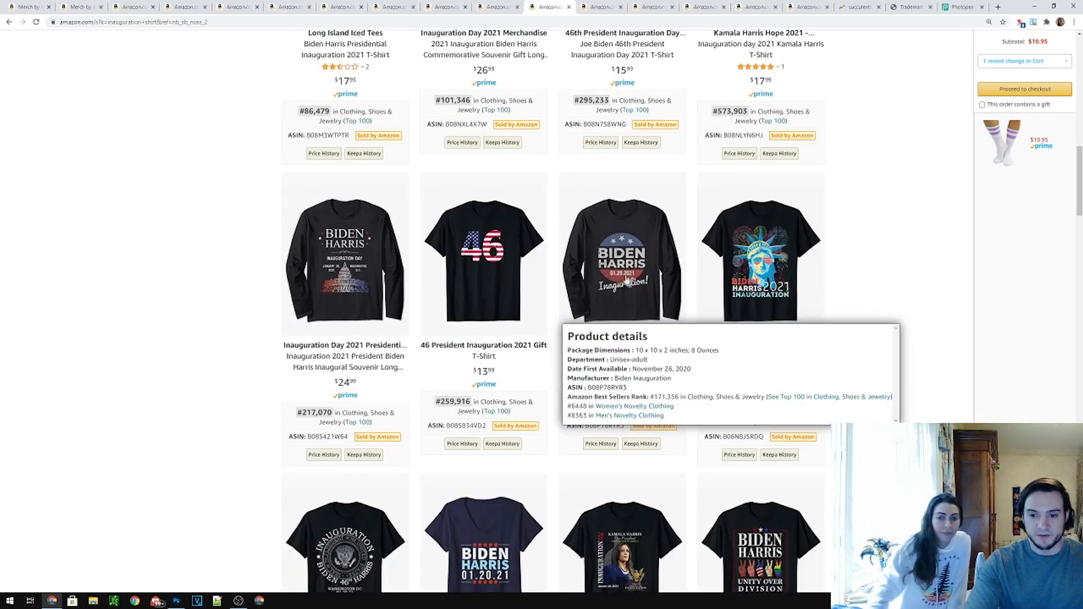
{"action": "left_click", "coordinate": [621, 259]}
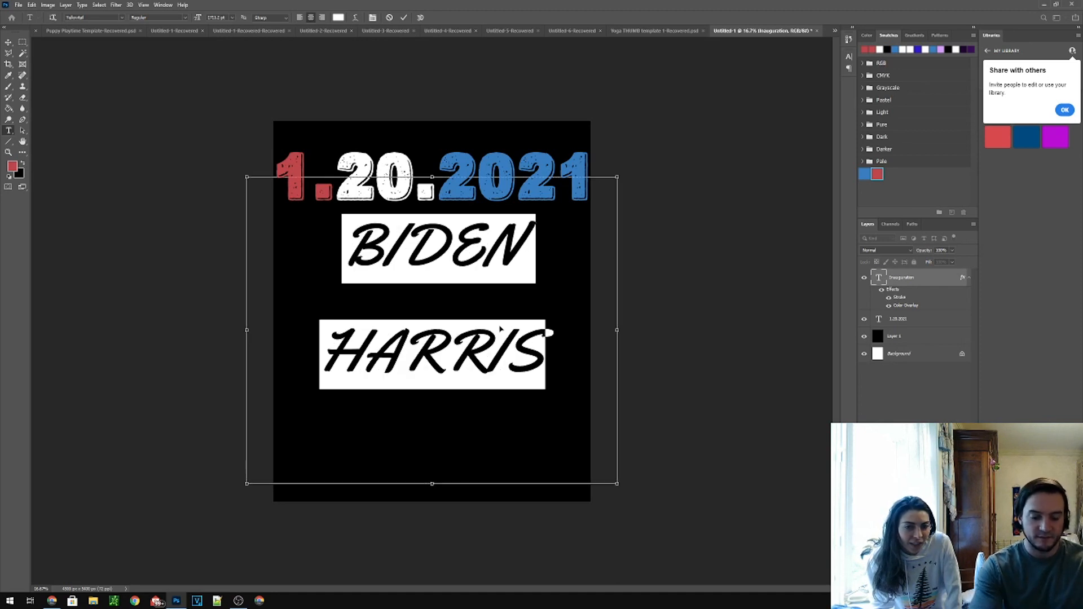
{"action": "type", "text": "Bioden"}
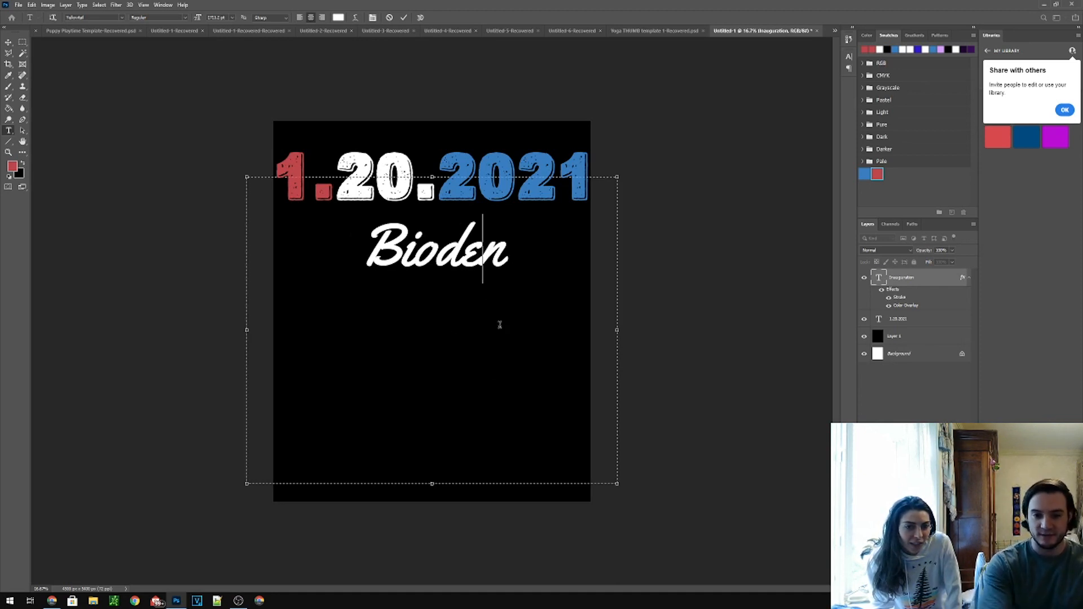
{"action": "type", "text": "Biden Har"}
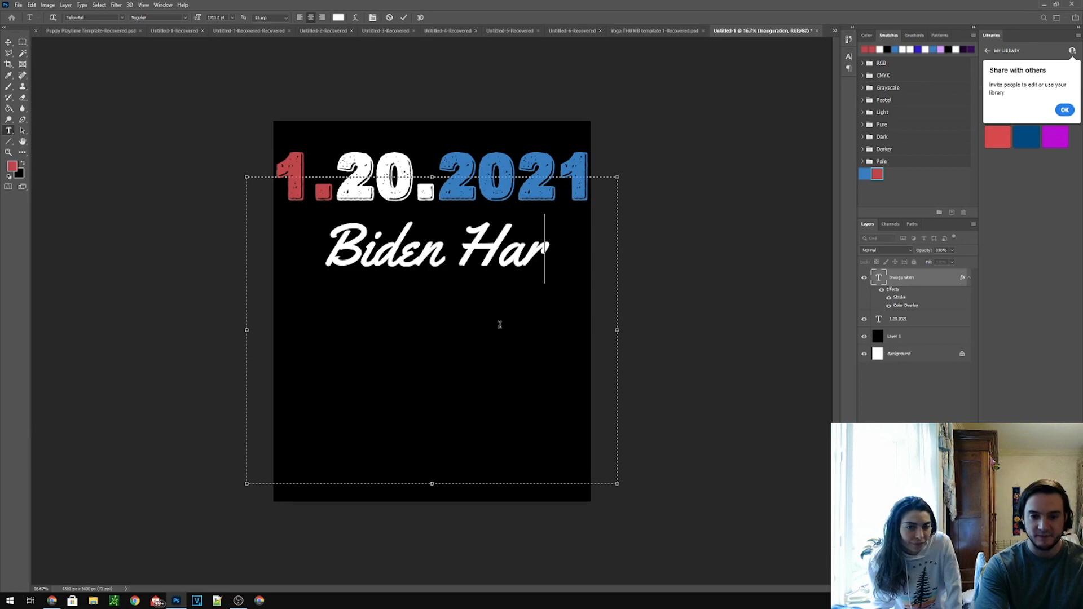
{"action": "type", "text": "ris"}
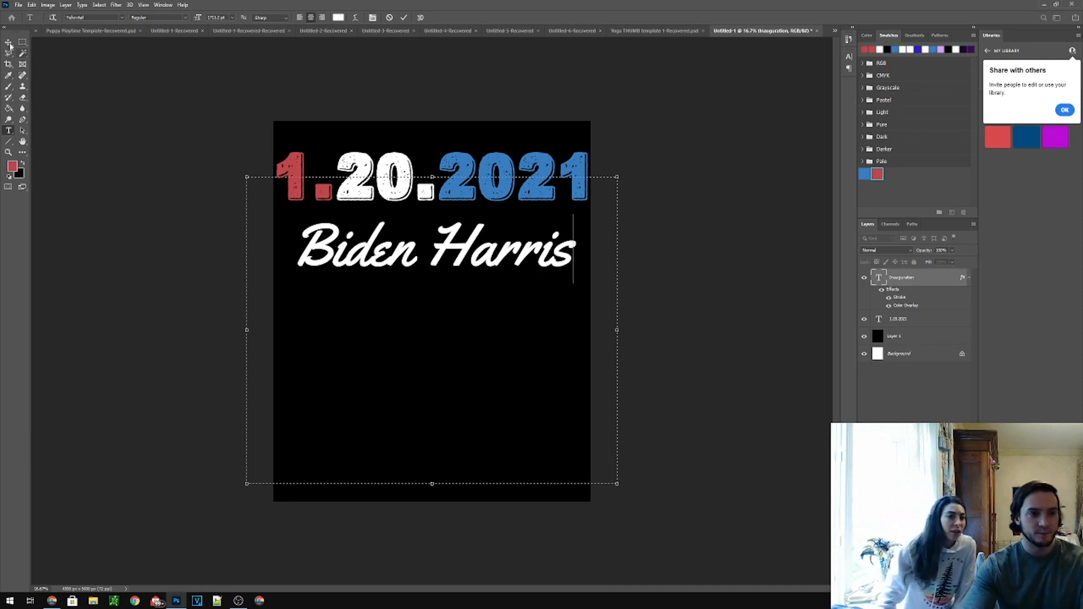
{"action": "left_click", "coordinate": [9, 43]}
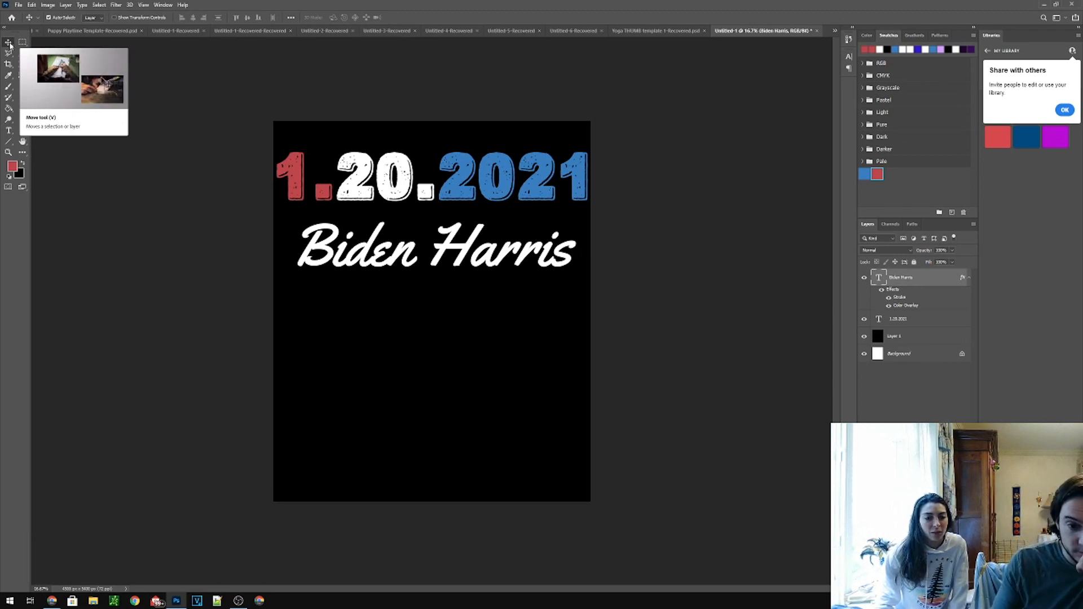
{"action": "type", "text": "Inauguration"}
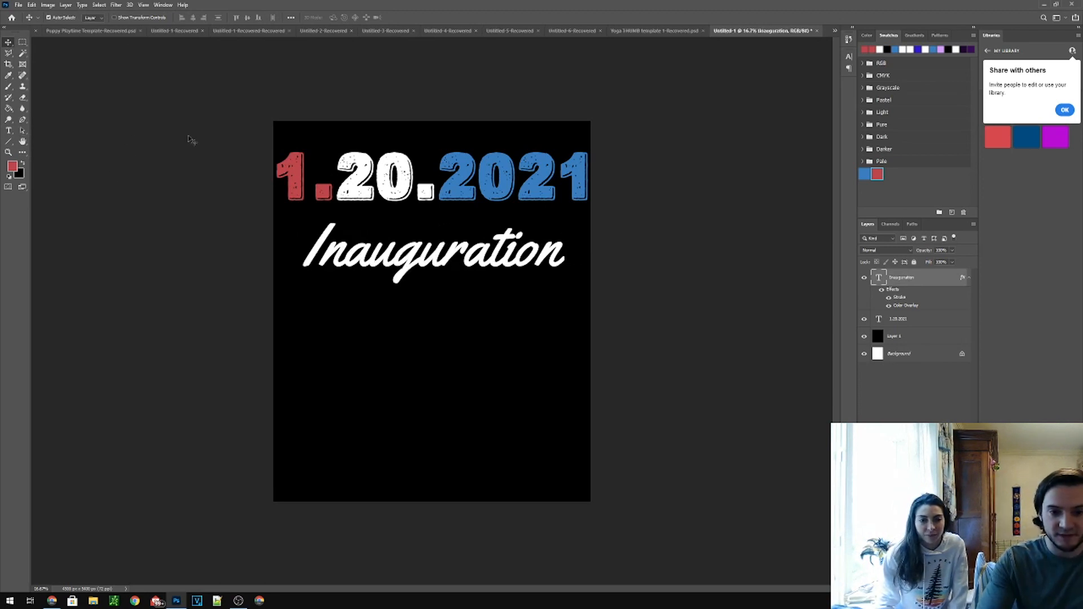